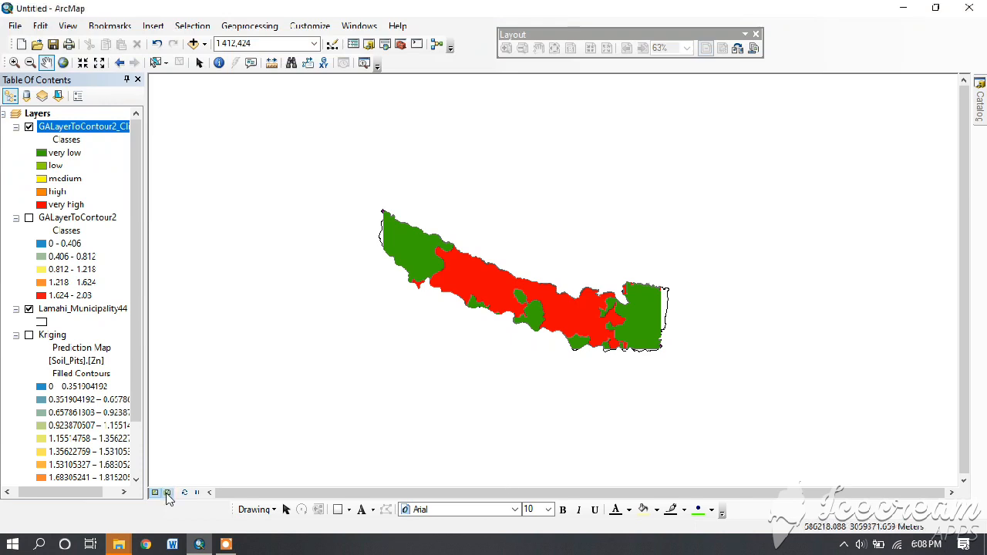
# - Switch to layout view and apply the ISO A4 Landscape page template
pyautogui.click(167, 494)
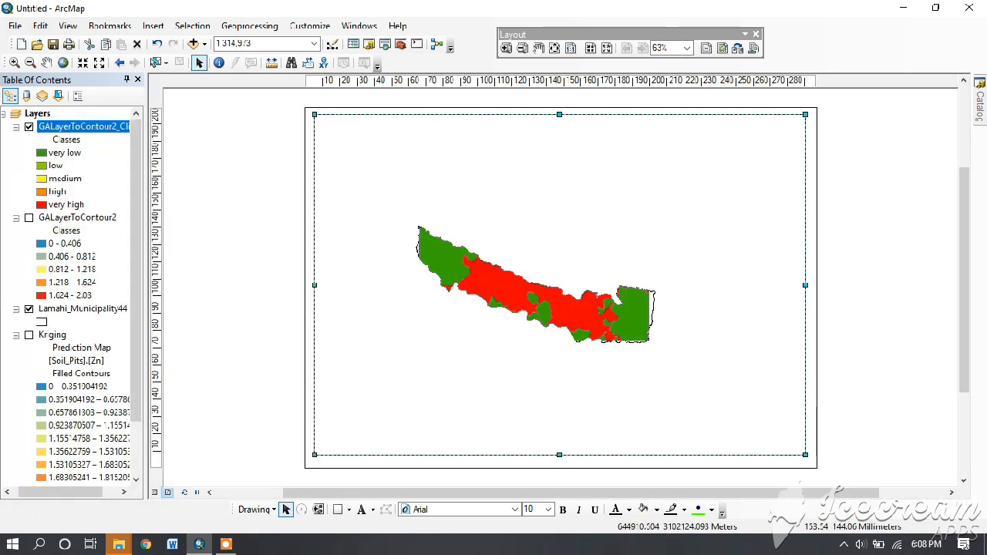
pyautogui.moveTo(737, 47)
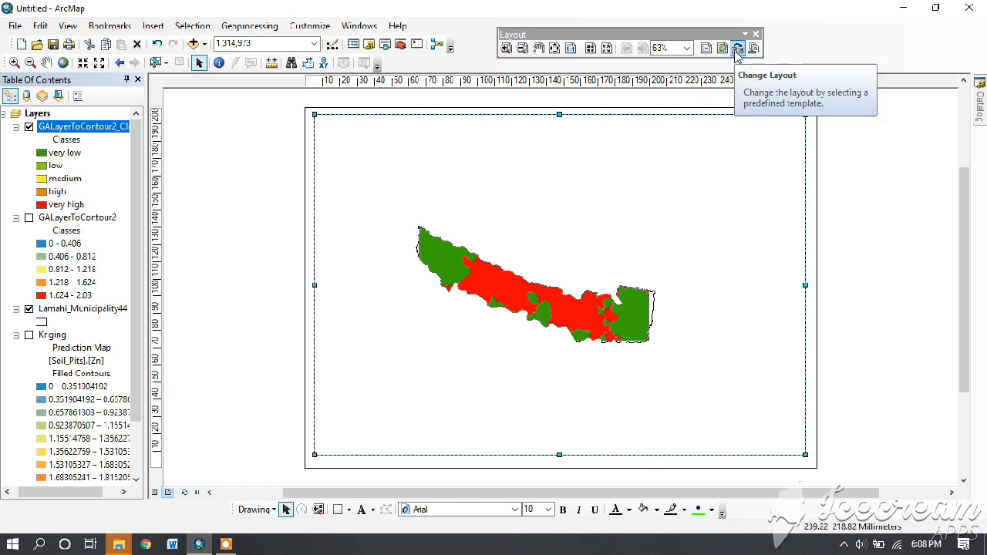
pyautogui.click(738, 47)
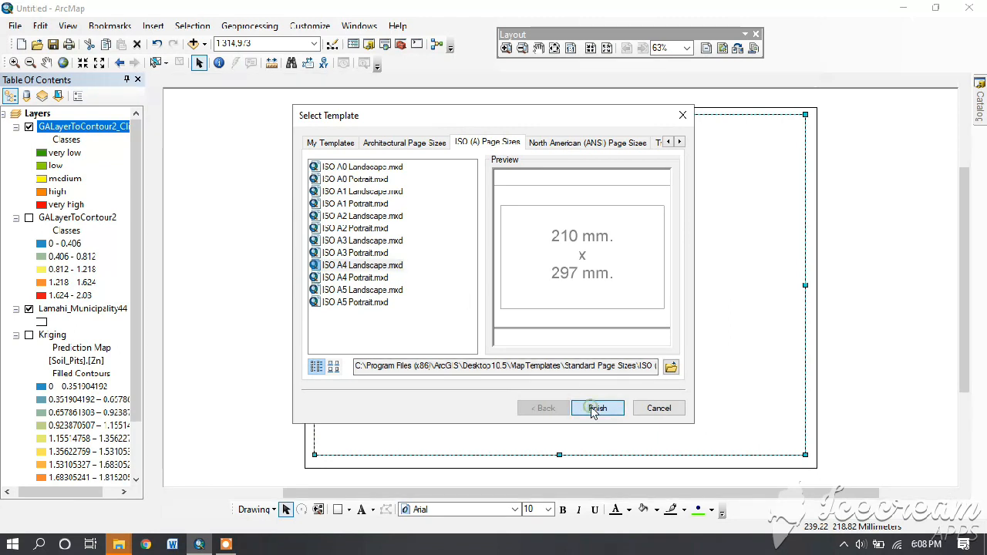
pyautogui.click(597, 408)
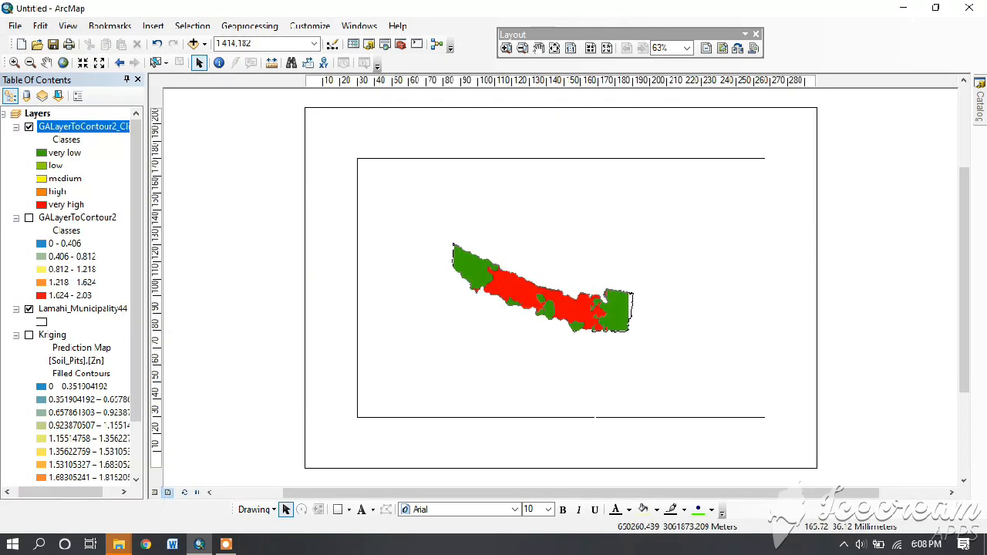
# - Stretch the map frame's top and bottom edges toward the page edges
pyautogui.click(562, 288)
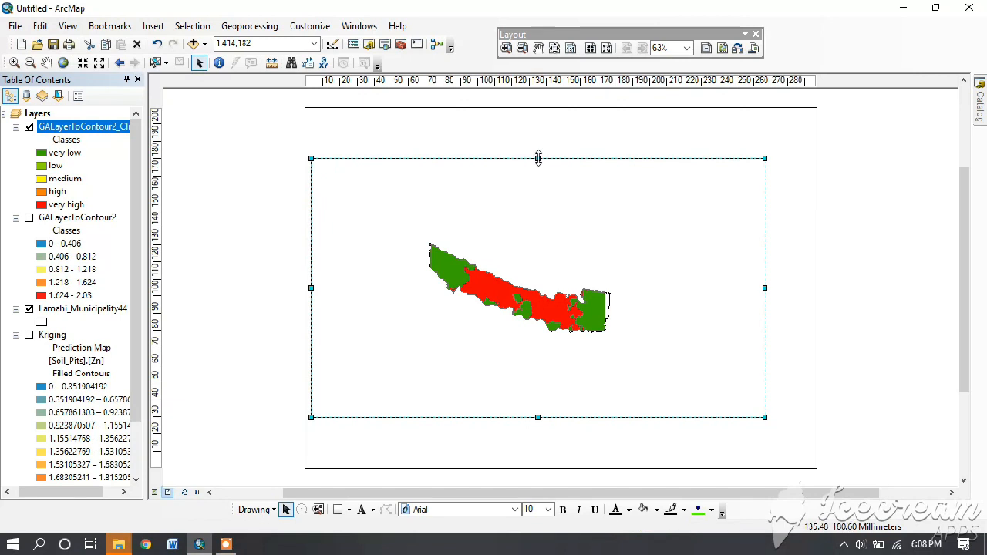
pyautogui.moveTo(539, 157); pyautogui.dragTo(538, 116)
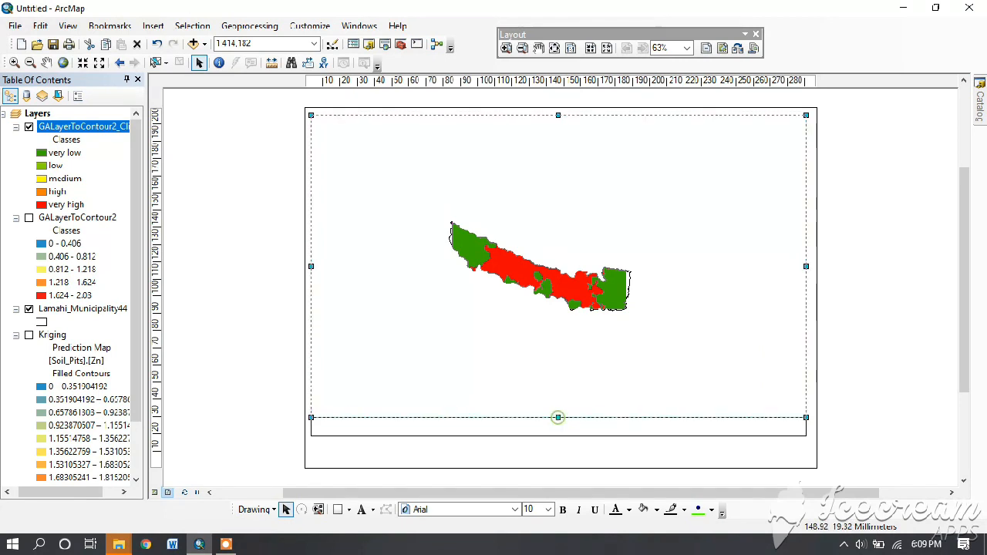
pyautogui.moveTo(559, 416); pyautogui.dragTo(558, 456)
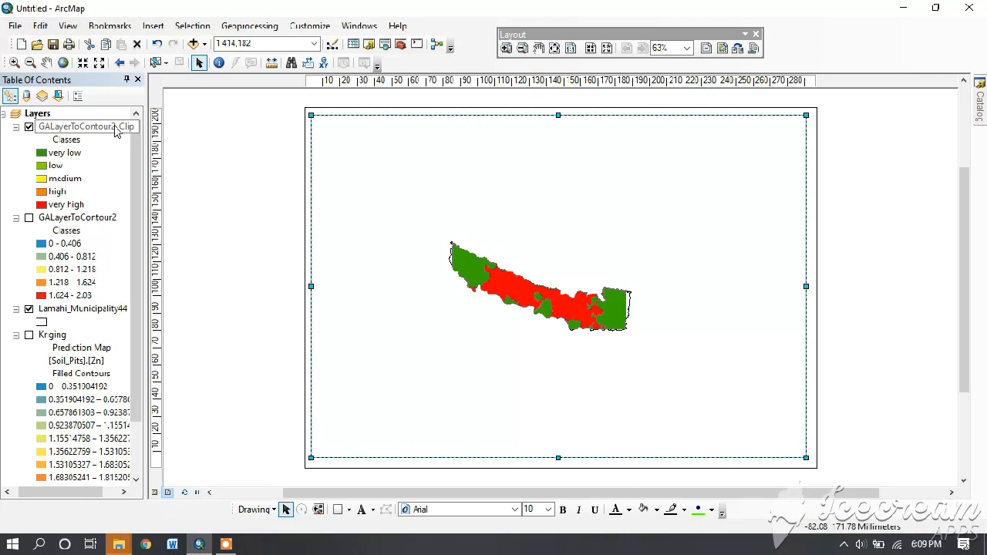
# - Insert an ESRI North 3 north arrow onto the layout page
pyautogui.click(153, 25)
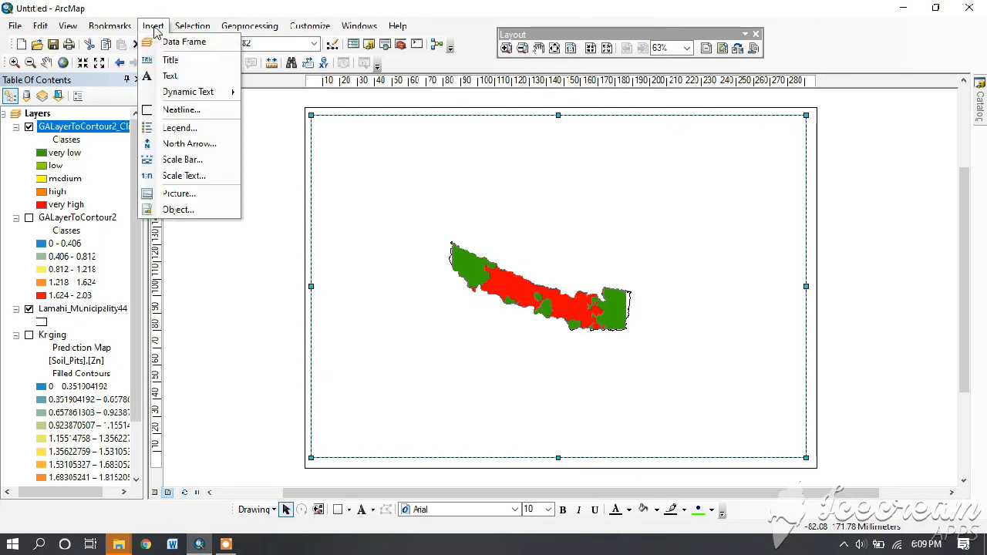
pyautogui.moveTo(188, 92)
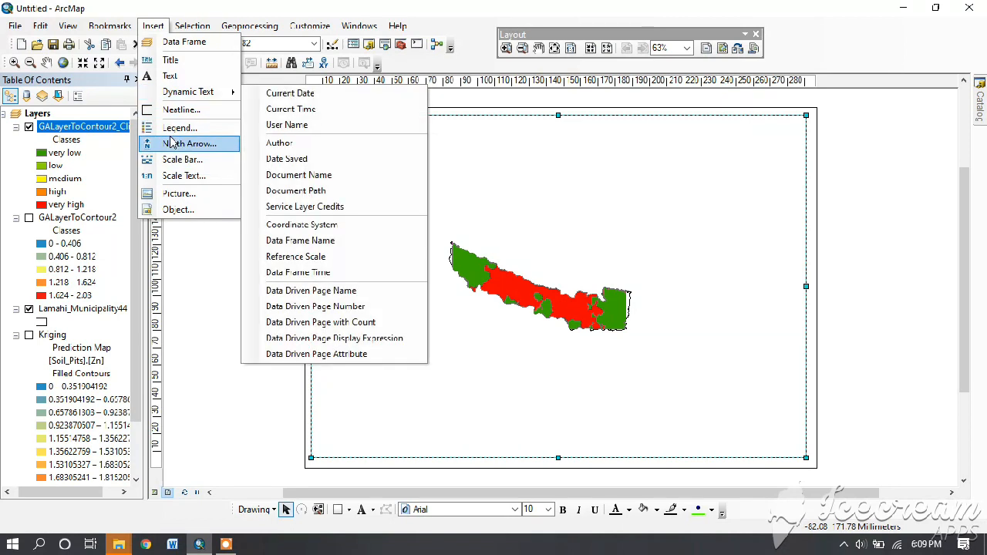
pyautogui.click(191, 144)
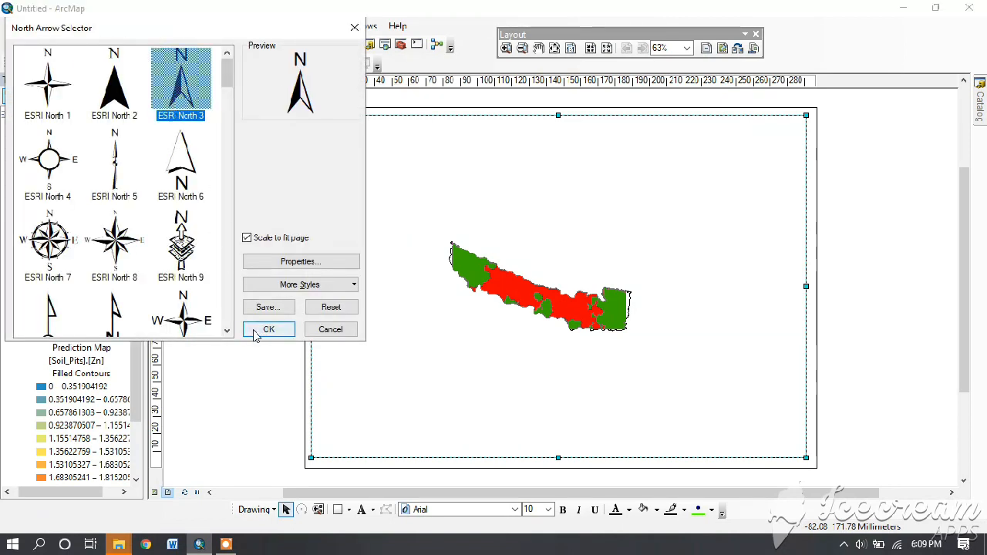
pyautogui.click(269, 330)
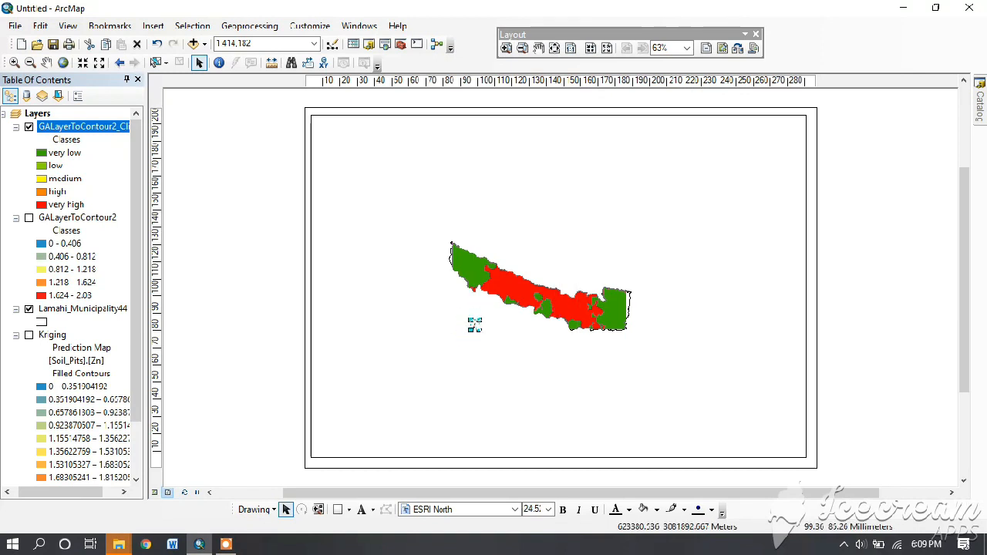
pyautogui.moveTo(740, 146)
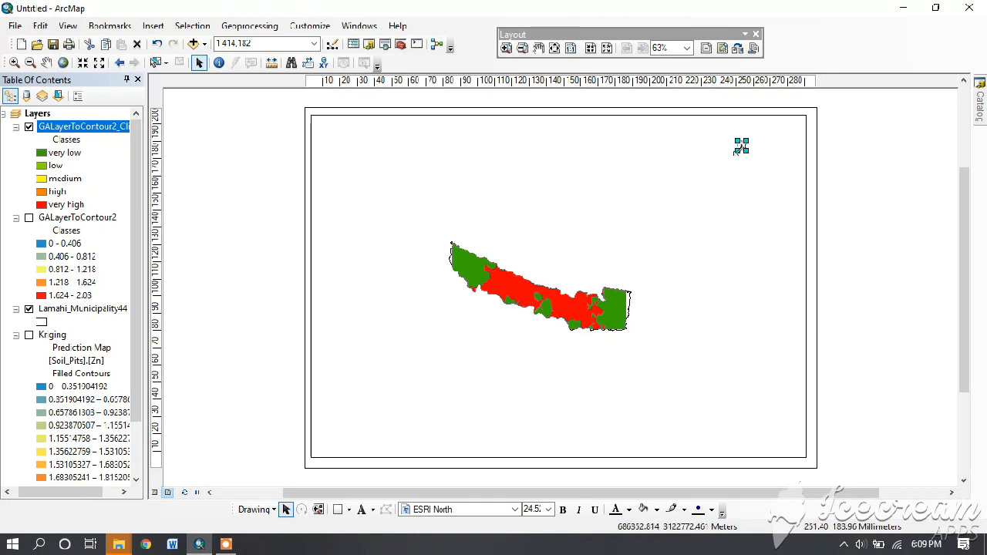
pyautogui.moveTo(738, 148)
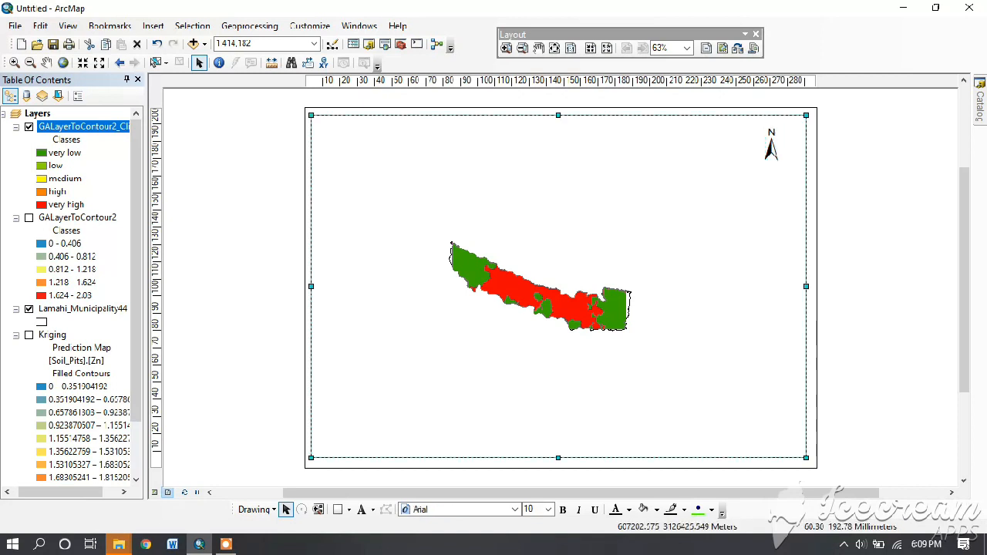
# - Launch the Legend Wizard keeping Soil_Pits, Lamahi_Municipality44 and GALayerToContour2_Clip as legend items
pyautogui.click(153, 25)
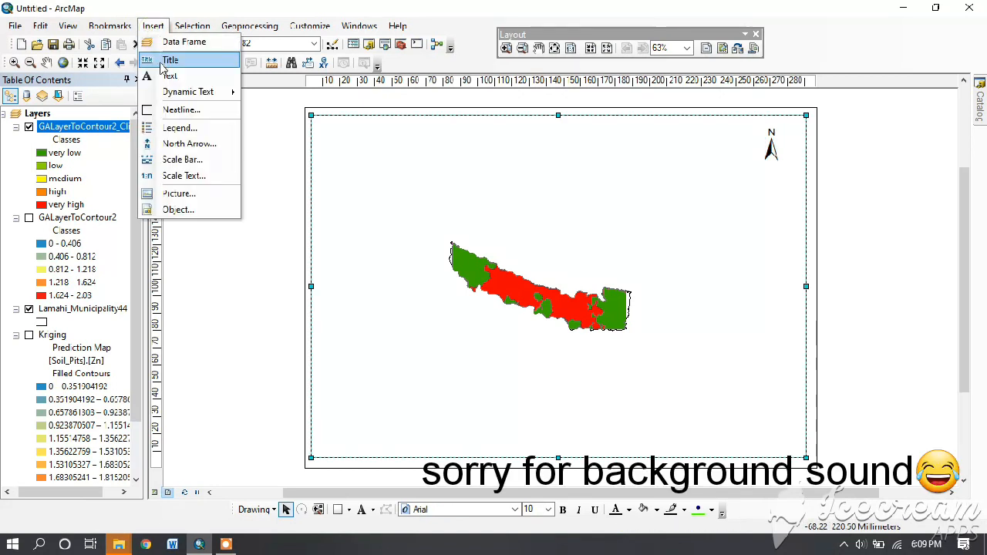
pyautogui.click(170, 61)
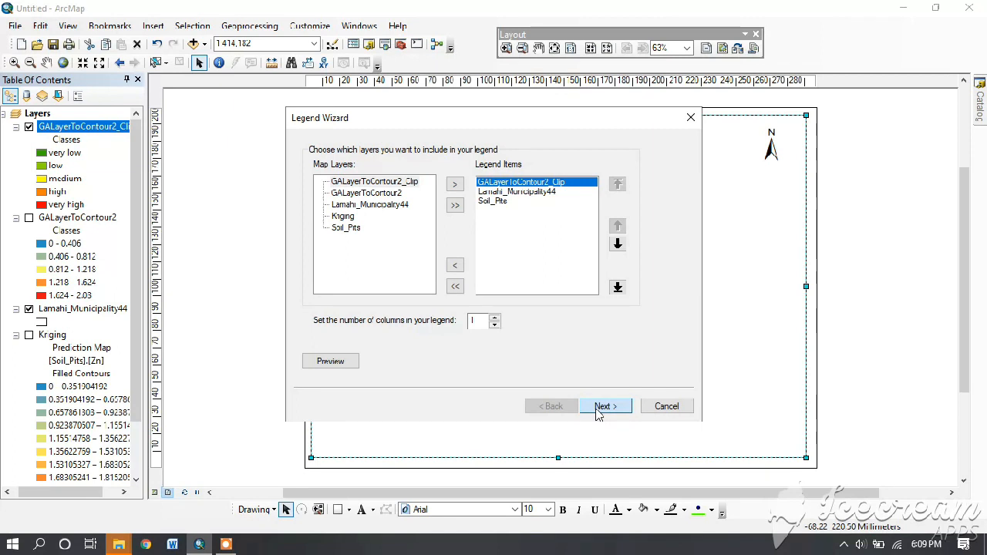
pyautogui.click(605, 406)
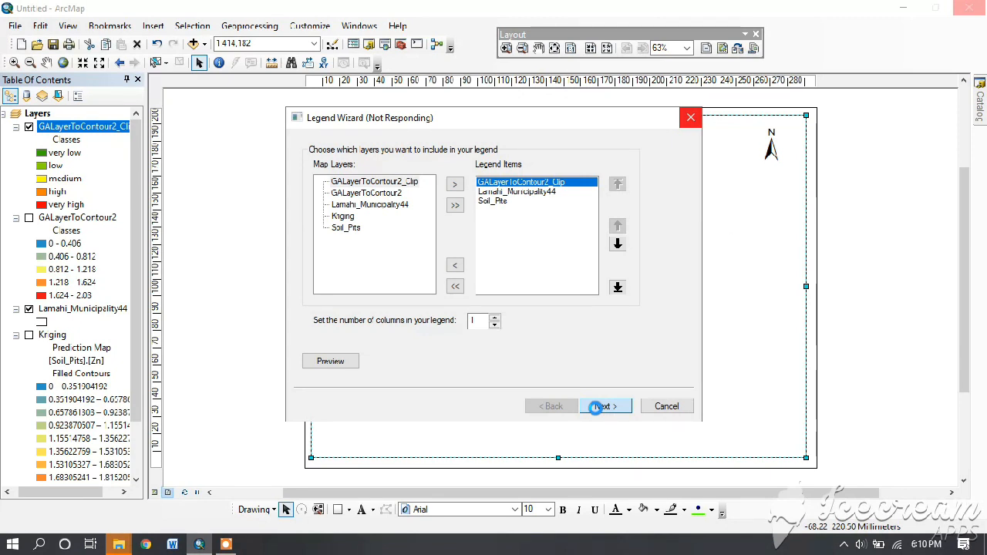
pyautogui.click(606, 405)
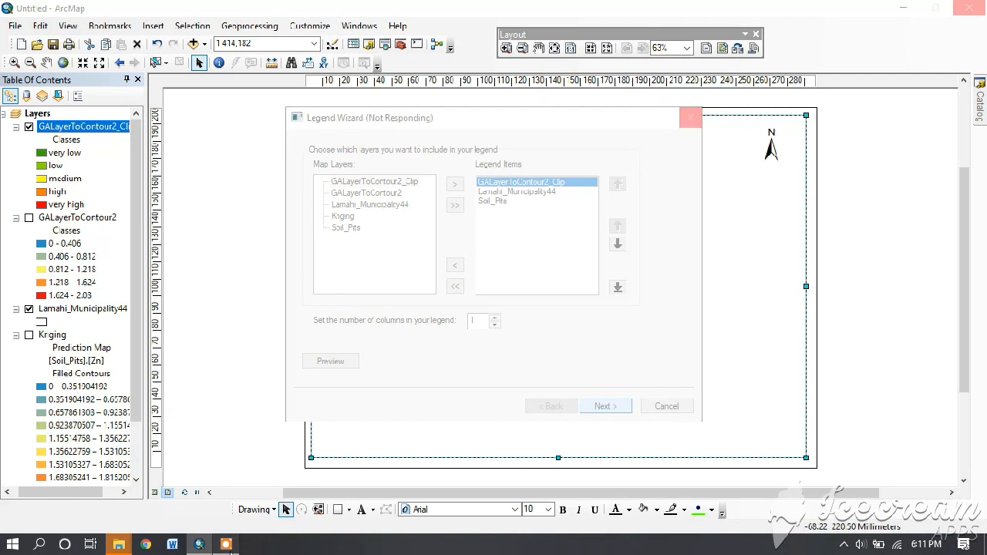
# - Accept the default legend title, frame and patch settings and finish the legend
pyautogui.click(605, 405)
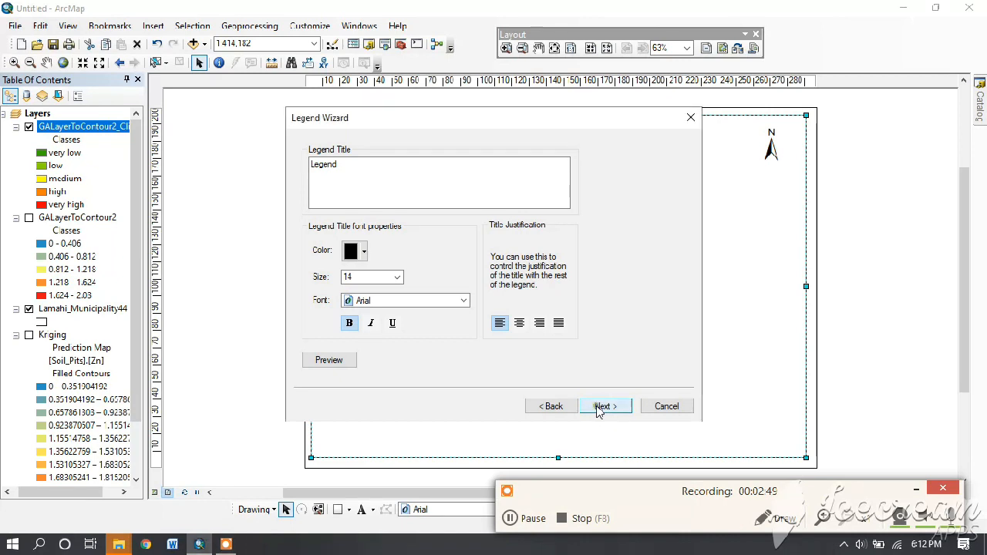
pyautogui.click(605, 407)
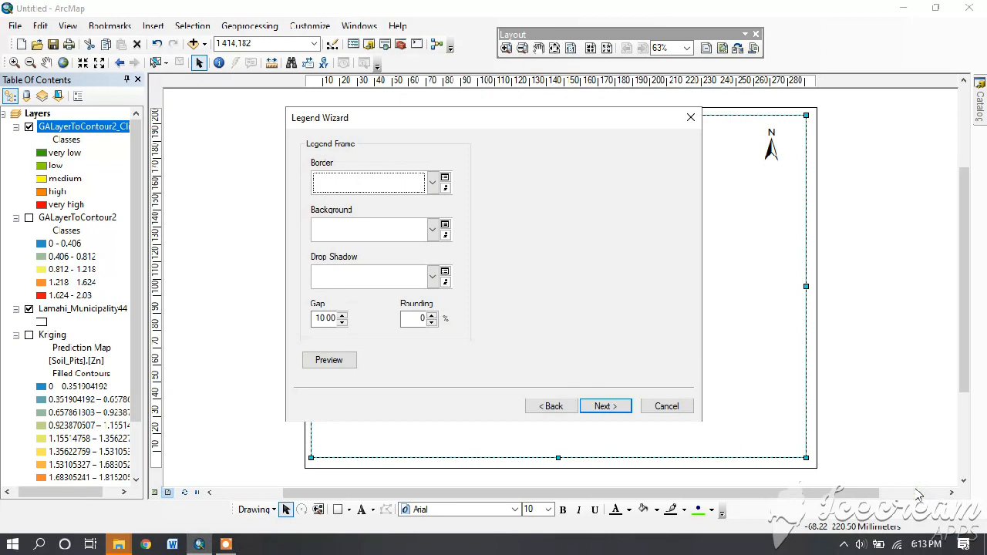
pyautogui.click(605, 406)
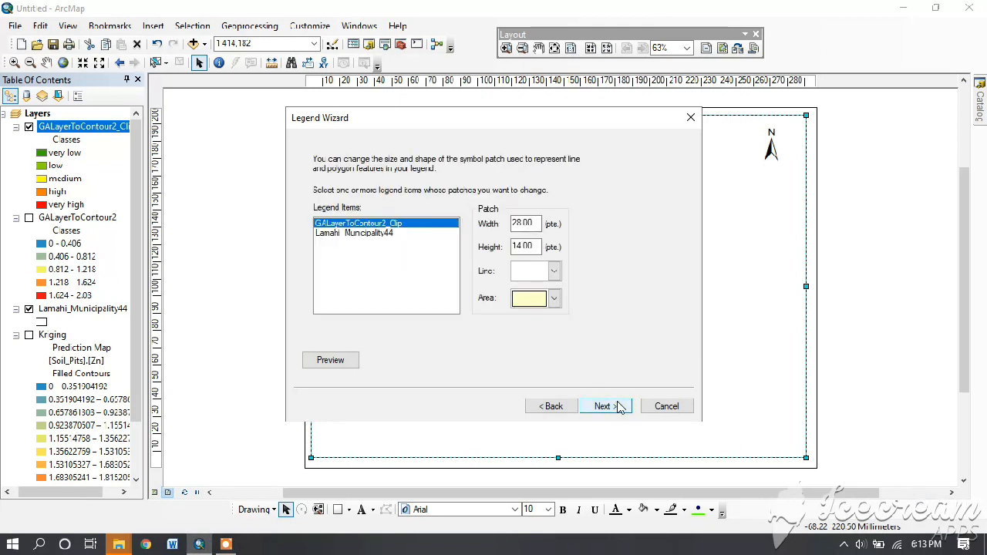
pyautogui.click(605, 408)
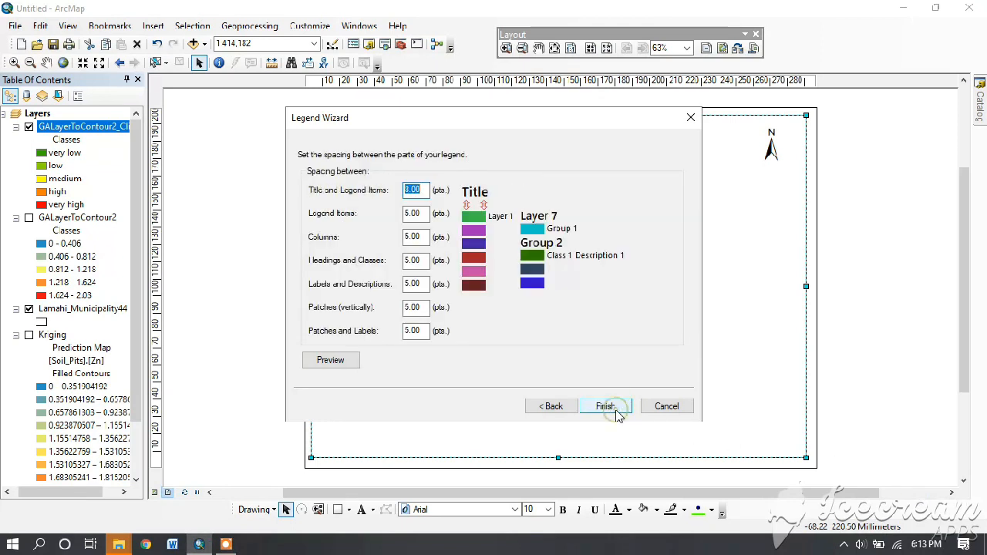
pyautogui.click(605, 407)
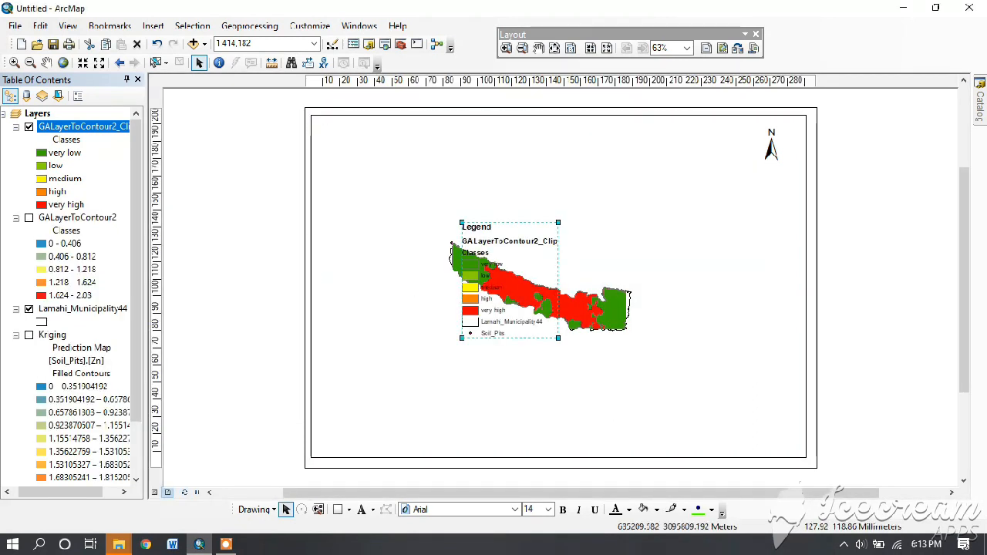
# - Move the legend to the lower right, convert it to graphics and ungroup it
pyautogui.moveTo(510, 281); pyautogui.dragTo(732, 369)
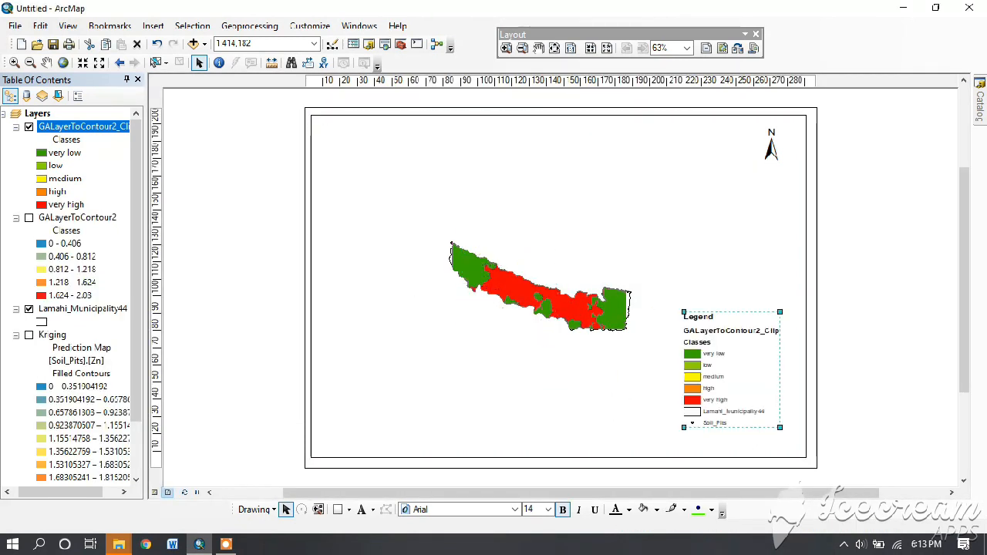
pyautogui.rightClick(728, 355)
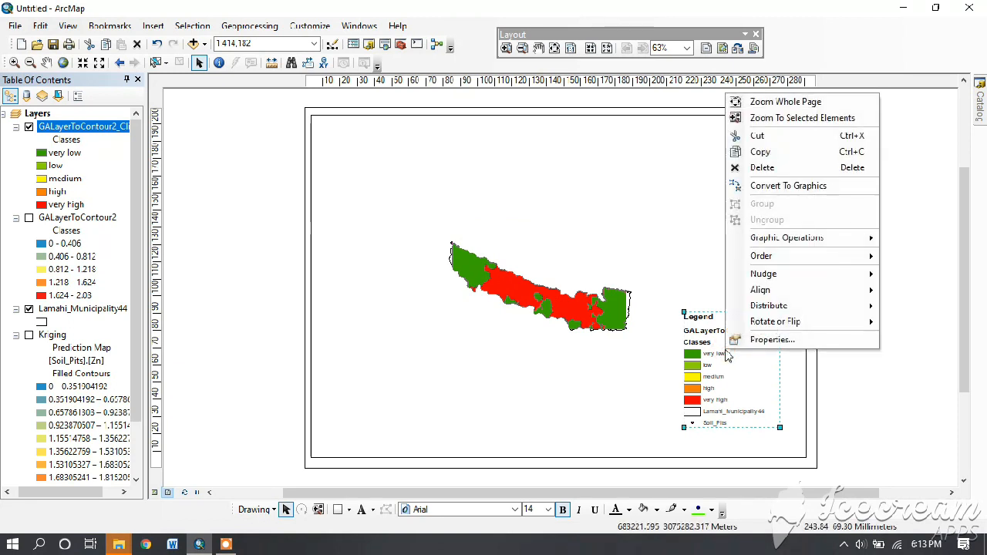
pyautogui.moveTo(787, 186)
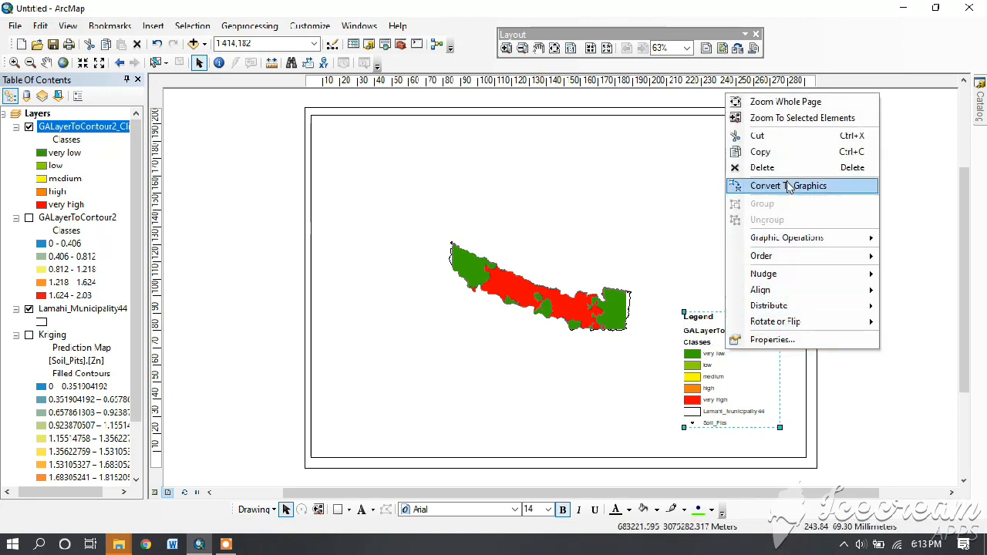
pyautogui.click(787, 185)
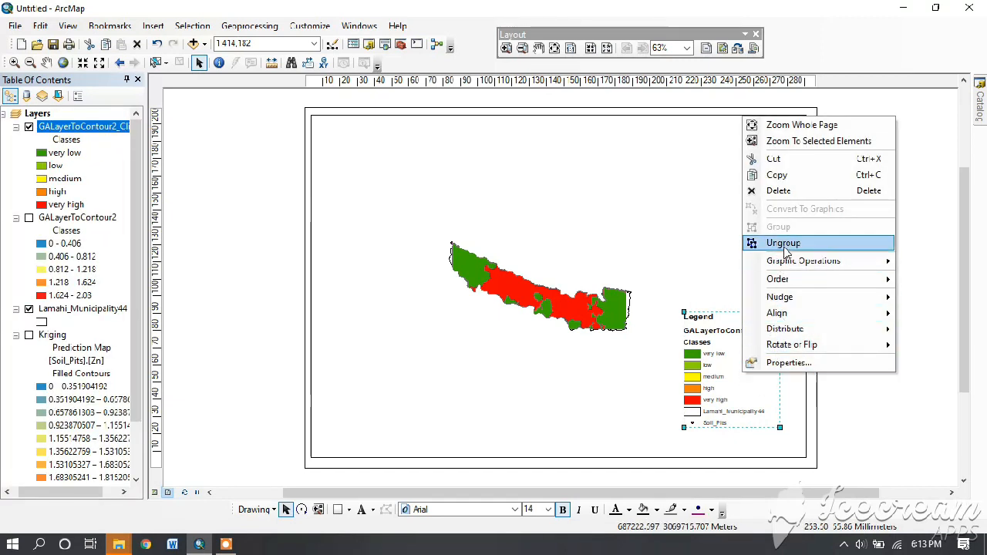
pyautogui.click(784, 244)
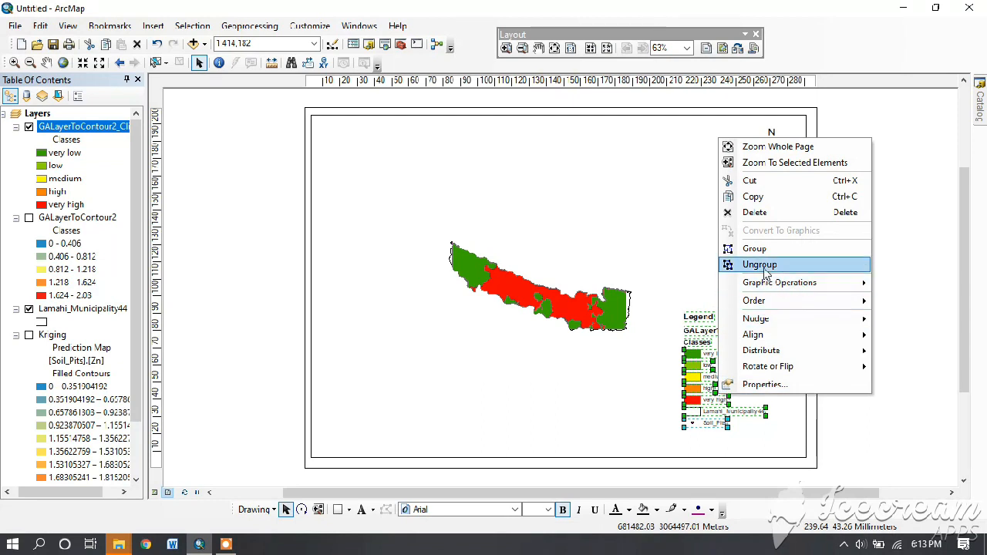
pyautogui.click(759, 266)
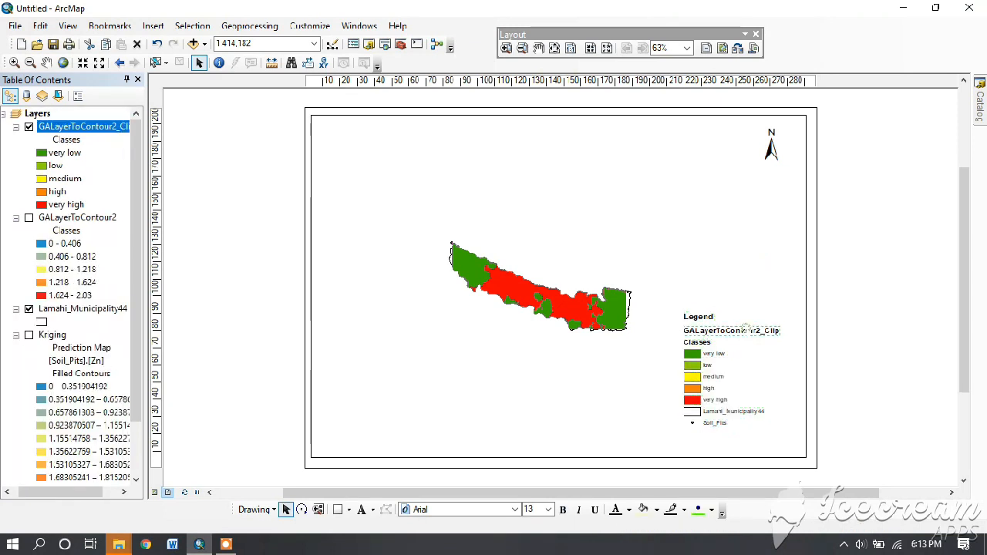
# - Delete the GALayerToContour2_Clip layer name line from the legend
pyautogui.rightClick(732, 330)
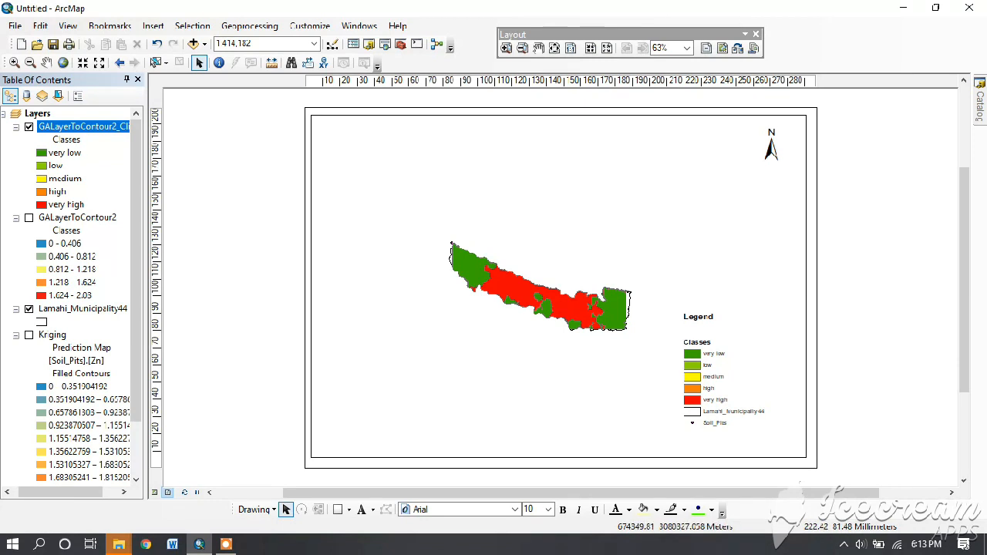
pyautogui.click(558, 287)
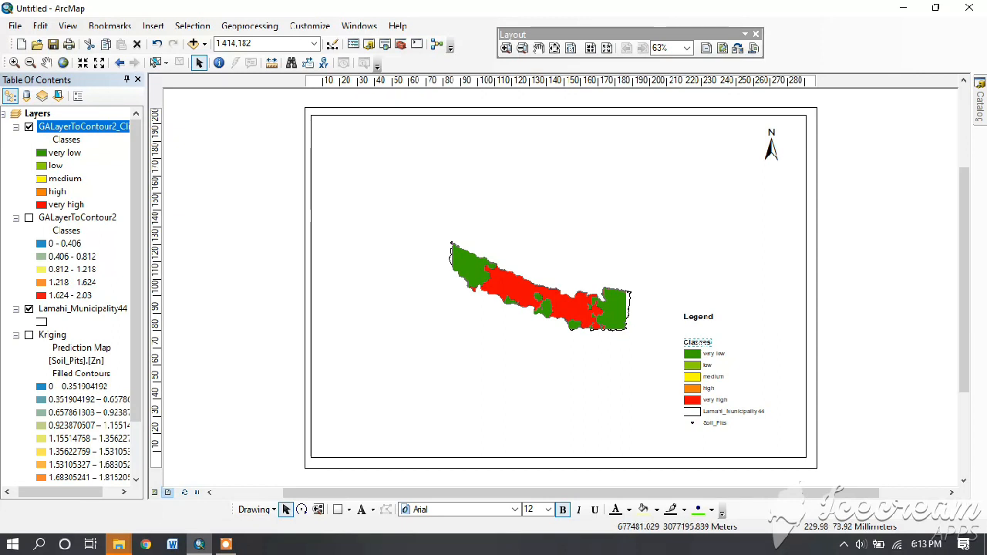
# - Edit the legend's Classes heading text to read 'Classes of Zn'
pyautogui.doubleClick(697, 342)
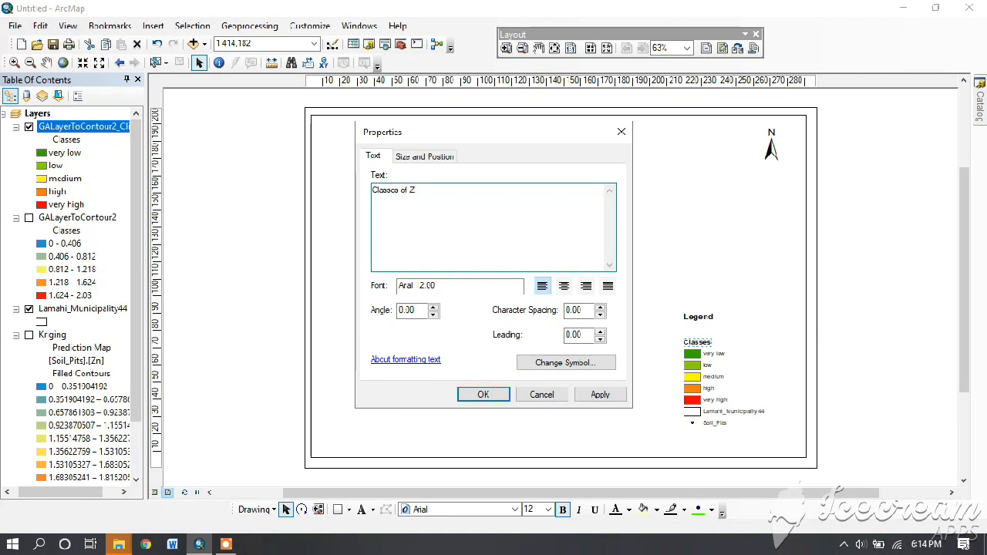
pyautogui.write('r')
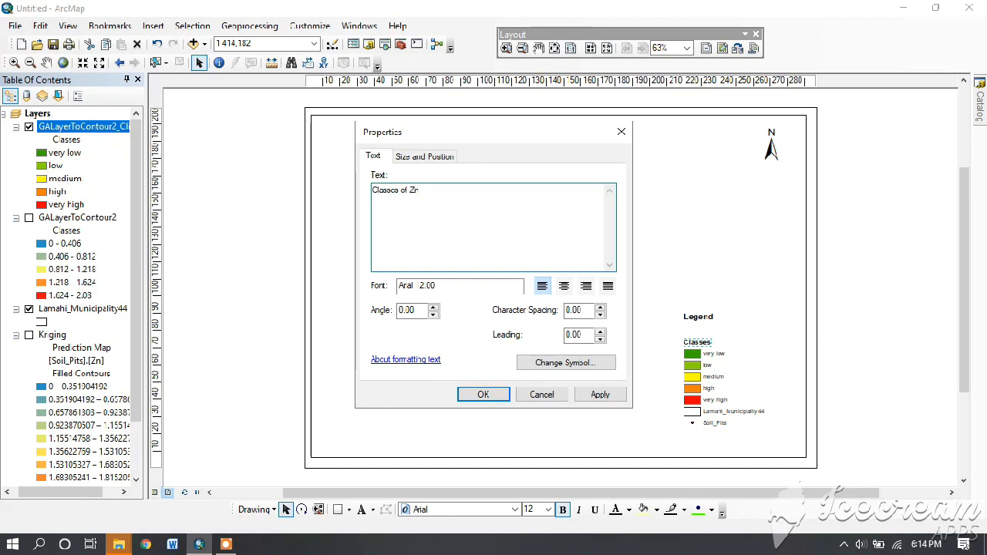
pyautogui.click(600, 395)
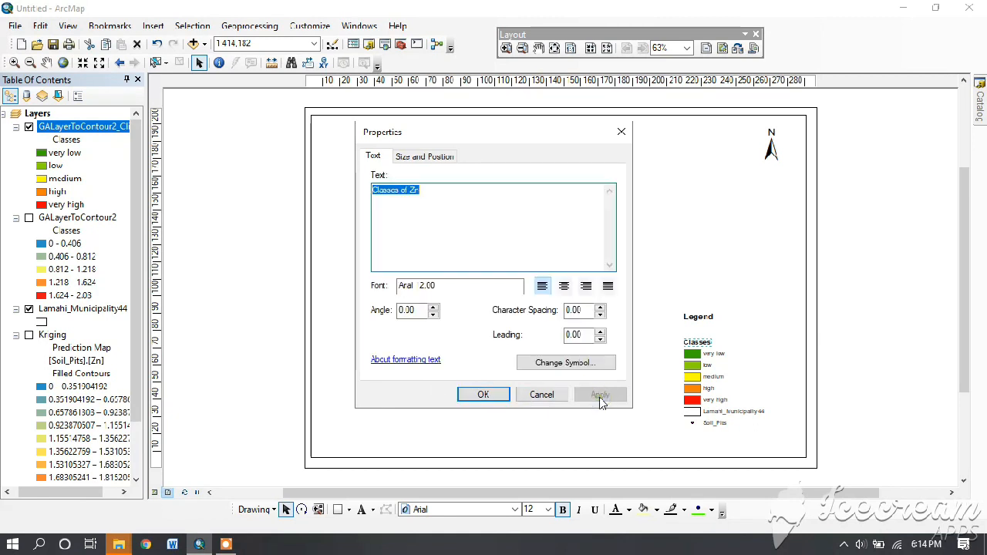
pyautogui.click(485, 395)
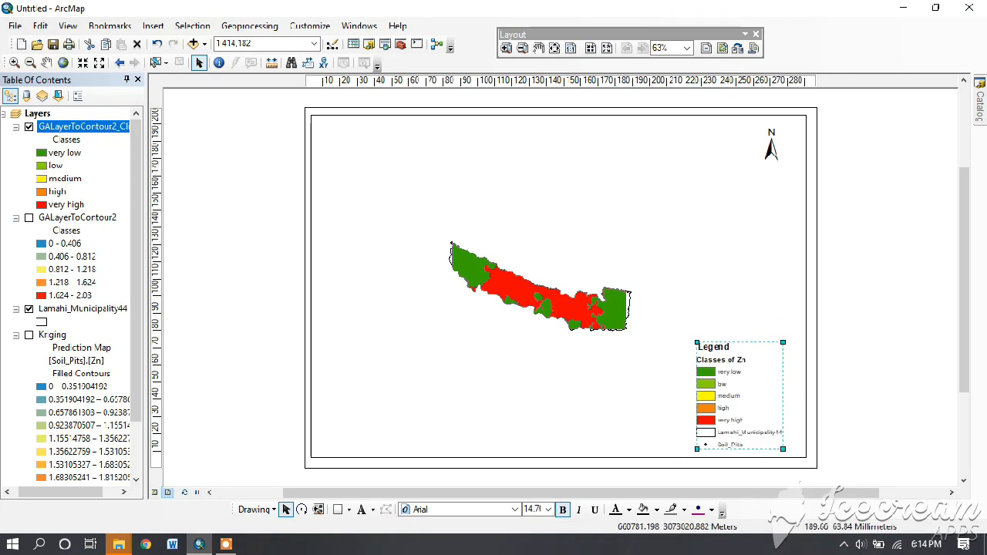
pyautogui.click(153, 25)
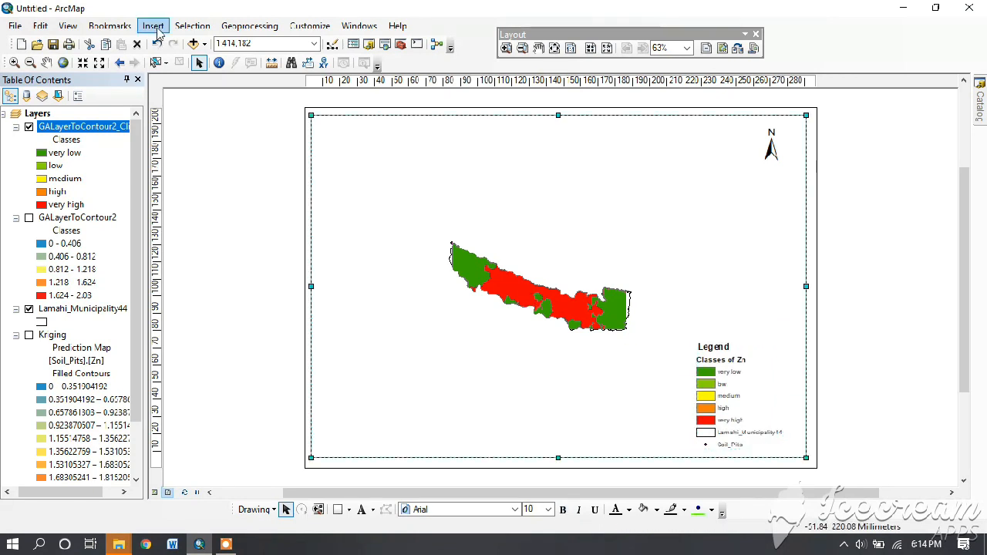
# - Insert a Scale Line 1 style scale bar for the data frame
pyautogui.click(153, 25)
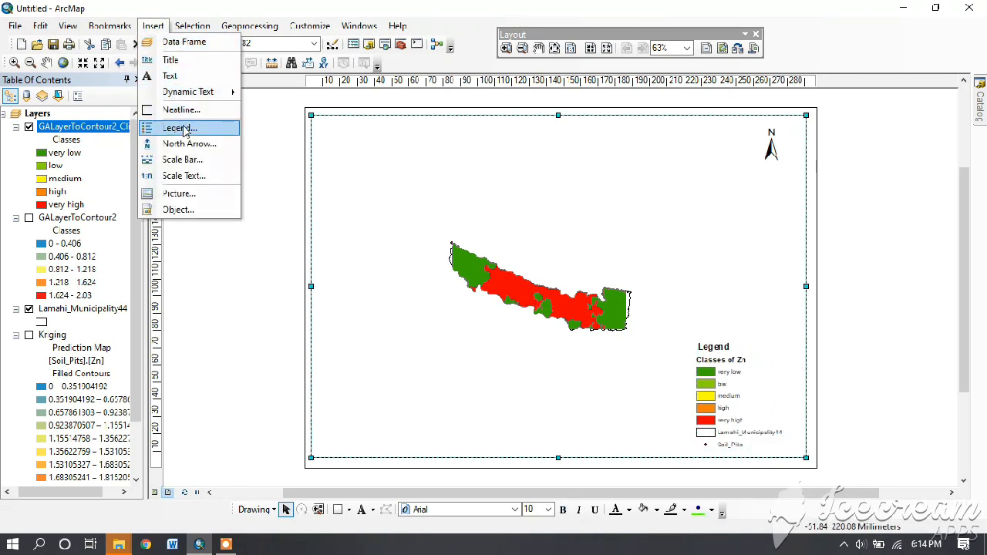
pyautogui.click(182, 159)
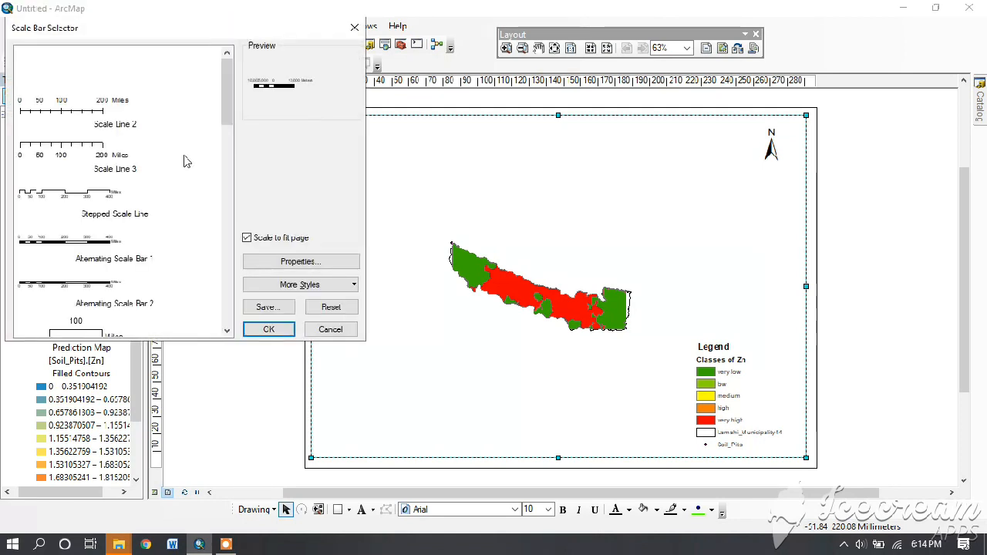
pyautogui.click(93, 62)
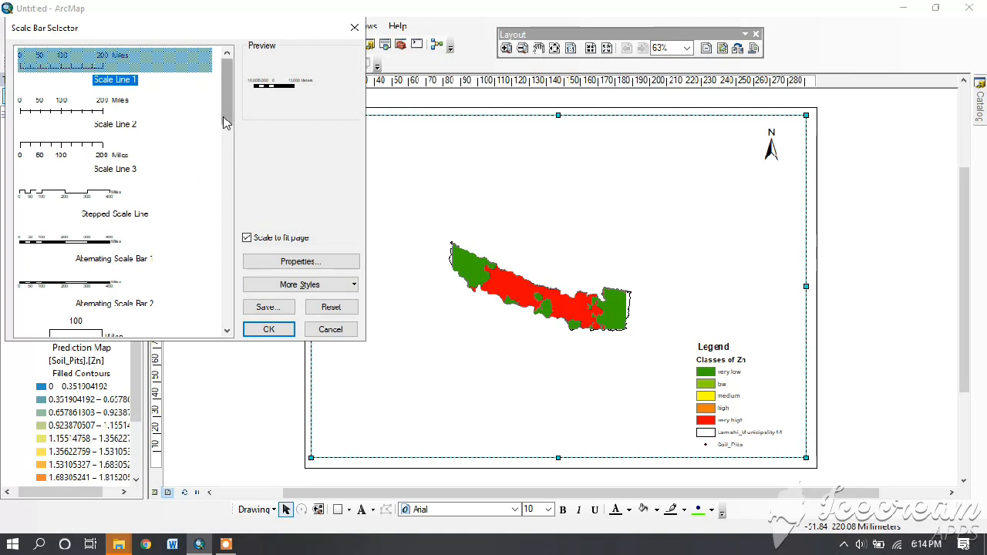
pyautogui.scroll(-3)
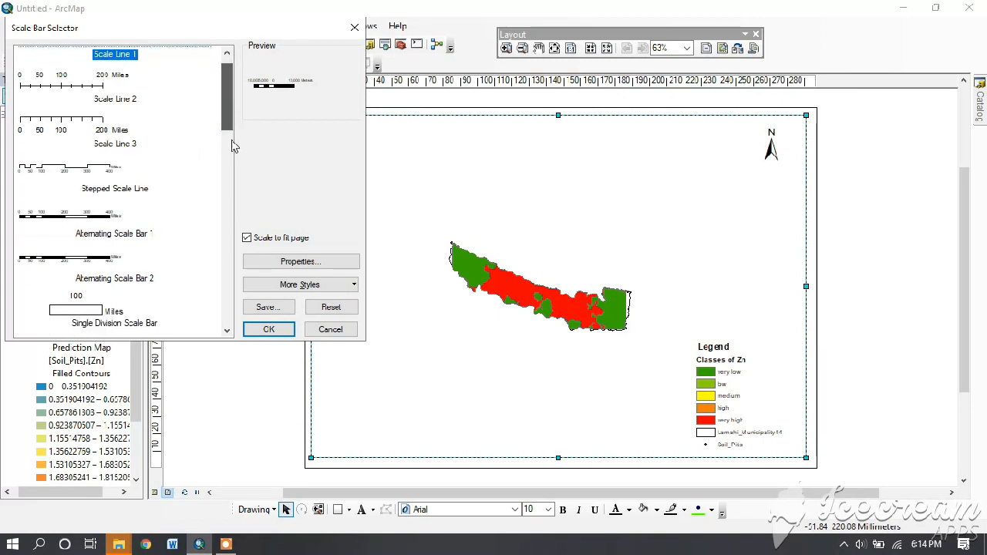
pyautogui.scroll(-3)
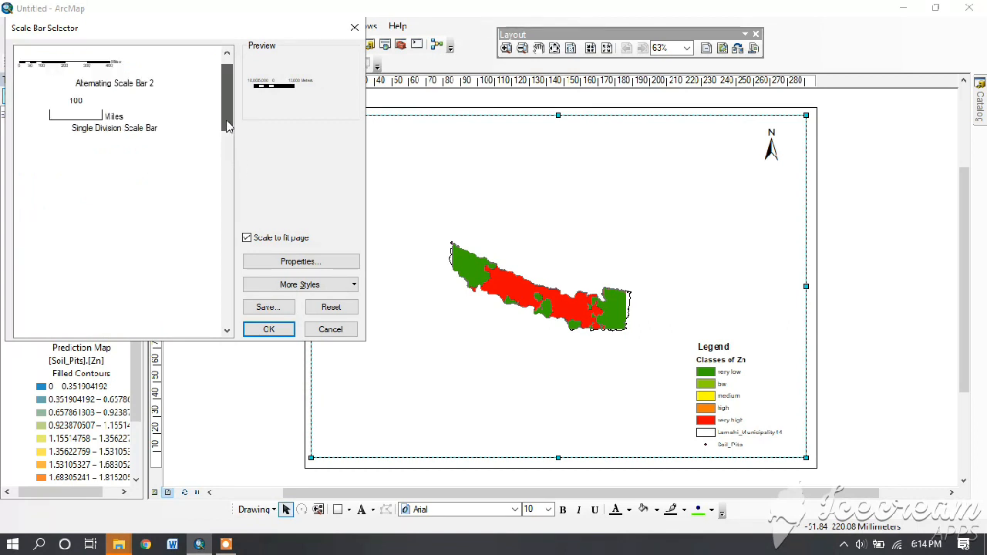
pyautogui.scroll(-3)
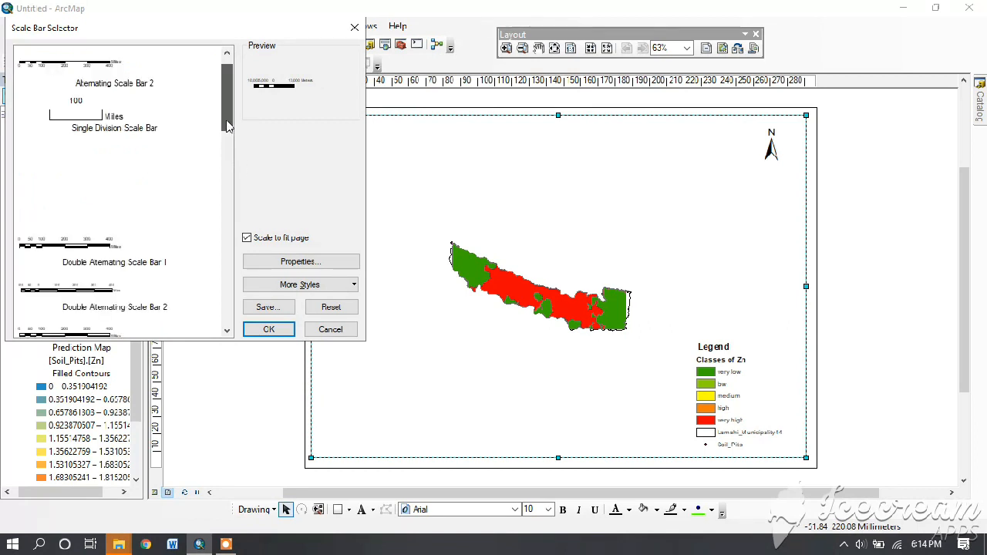
pyautogui.scroll(-3)
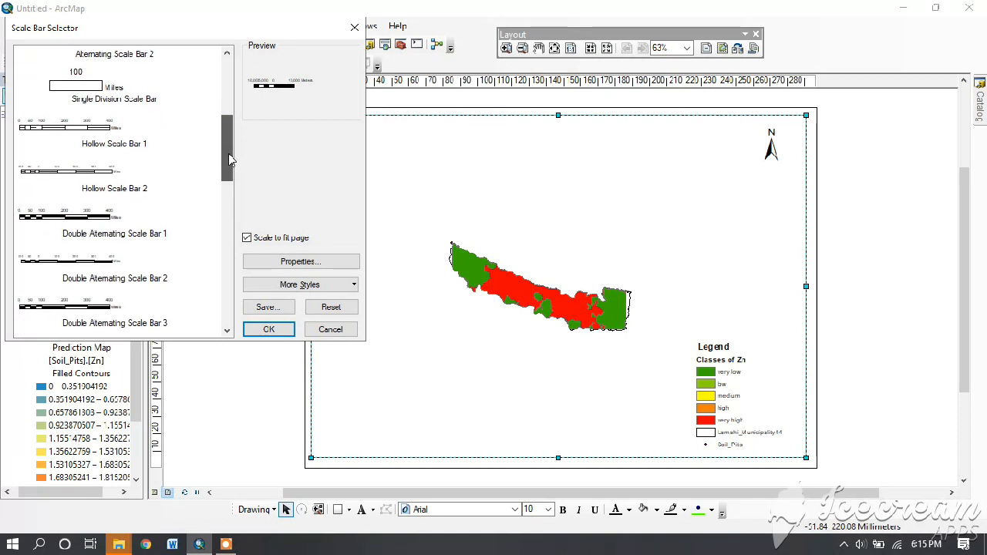
pyautogui.scroll(-3)
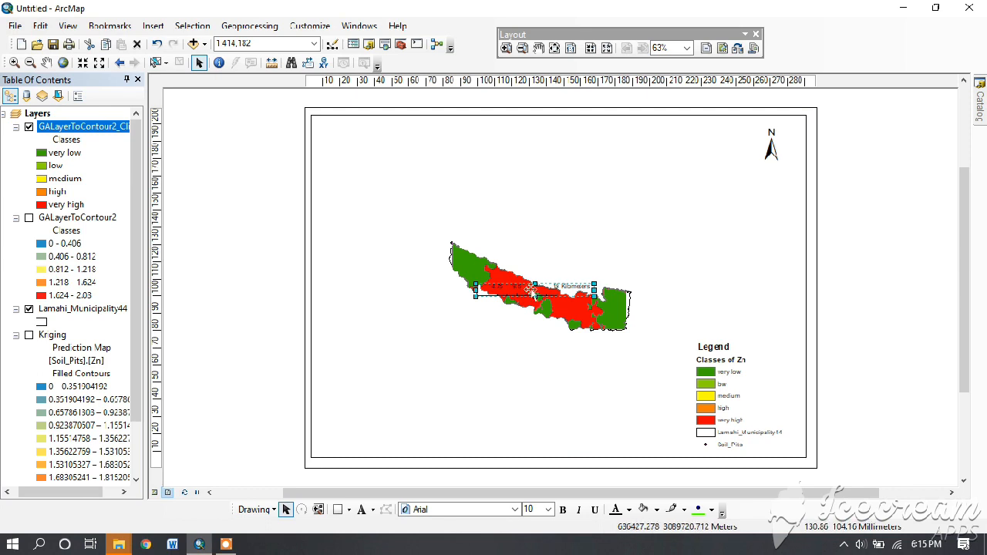
# - Move the 0–20 kilometers scale bar below the map beside the legend and resize it
pyautogui.moveTo(525, 291); pyautogui.dragTo(512, 409)
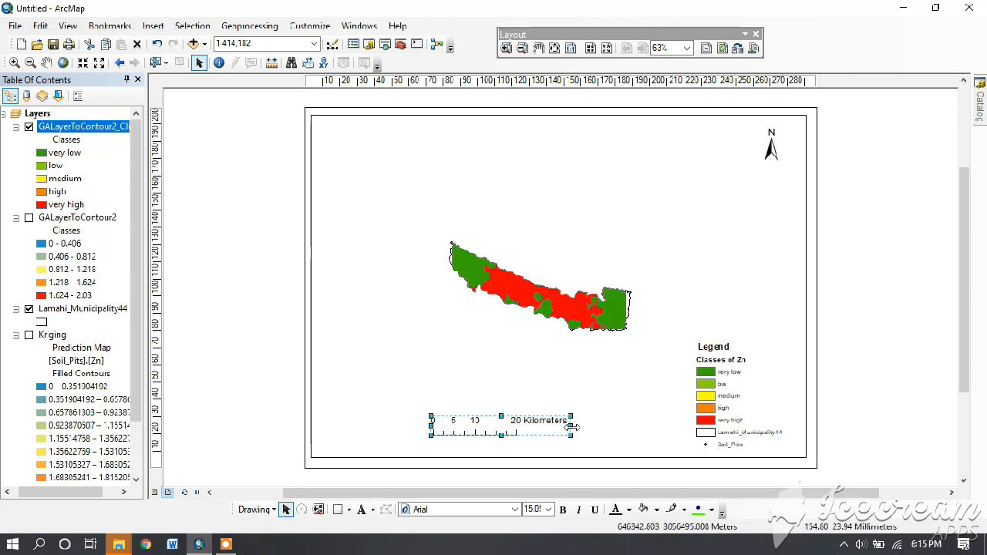
pyautogui.moveTo(570, 425); pyautogui.dragTo(608, 426)
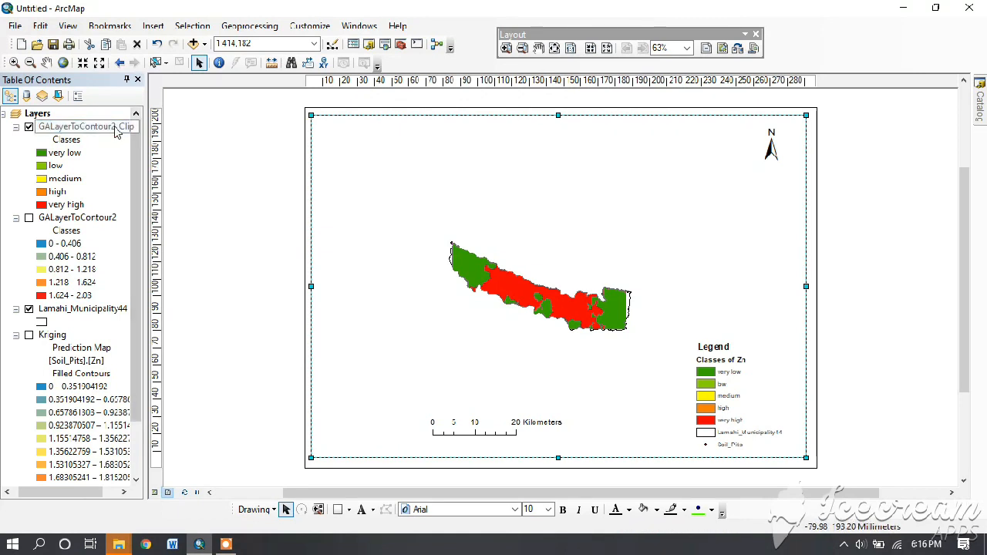
# - Zoom the layout map to the extent of the GALayerToContour2_Clip contour layer
pyautogui.rightClick(85, 127)
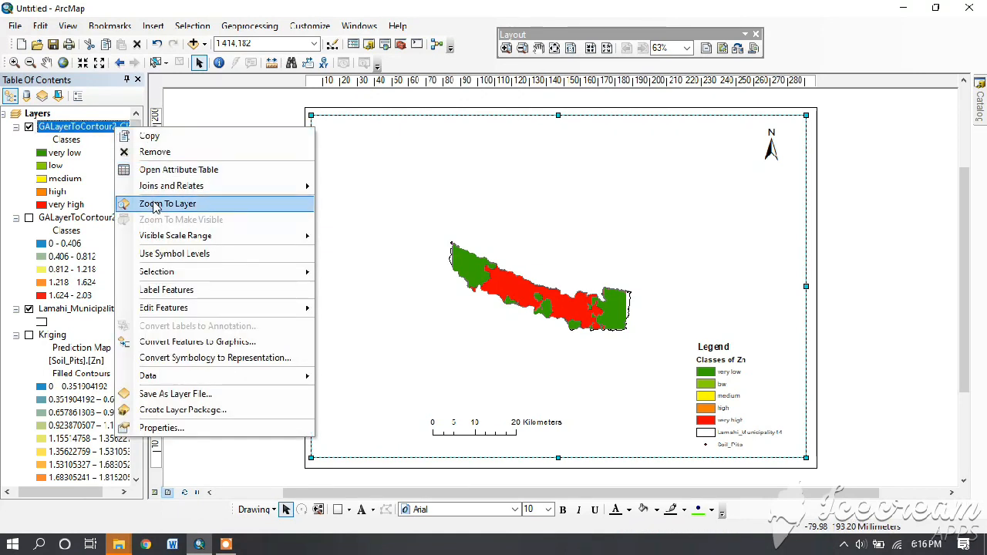
pyautogui.click(167, 204)
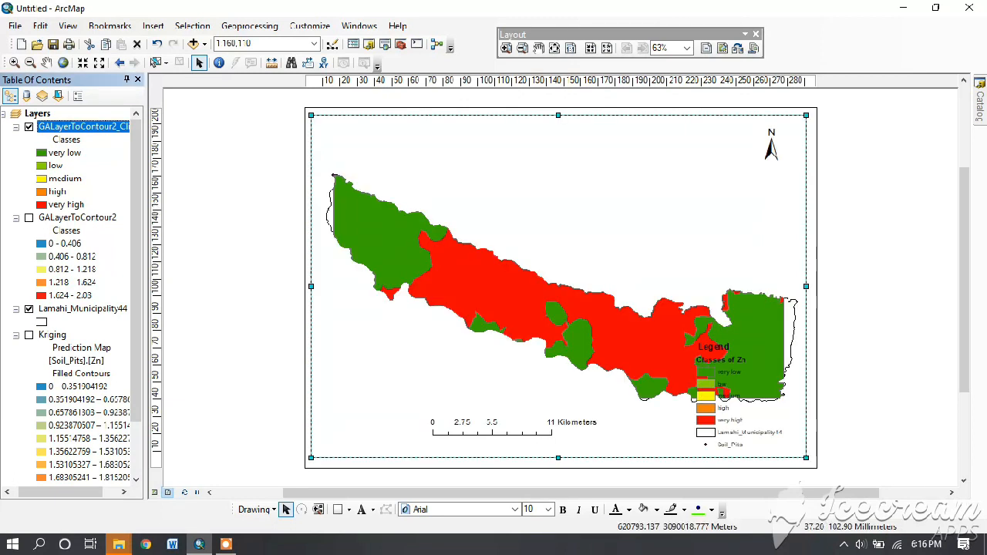
pyautogui.moveTo(472, 281)
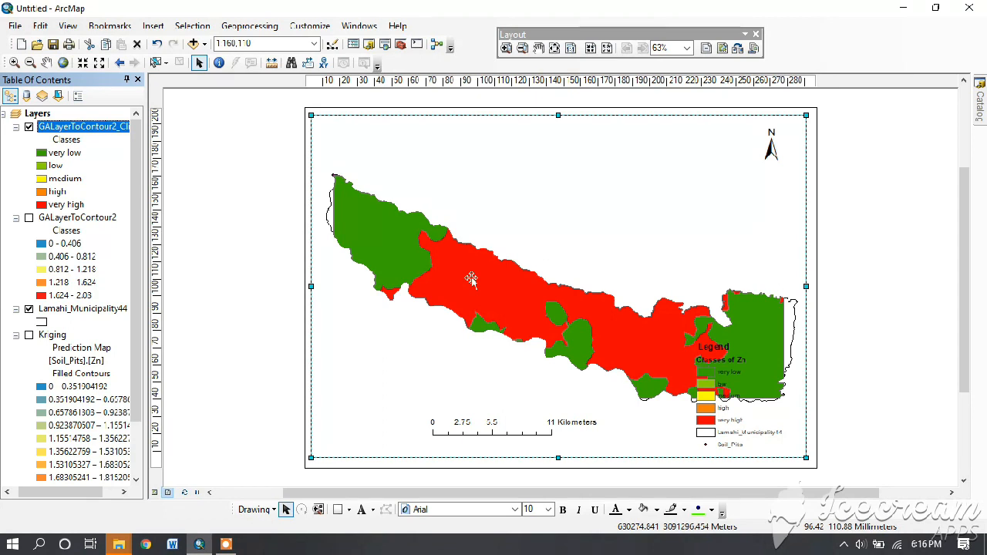
pyautogui.moveTo(197, 86)
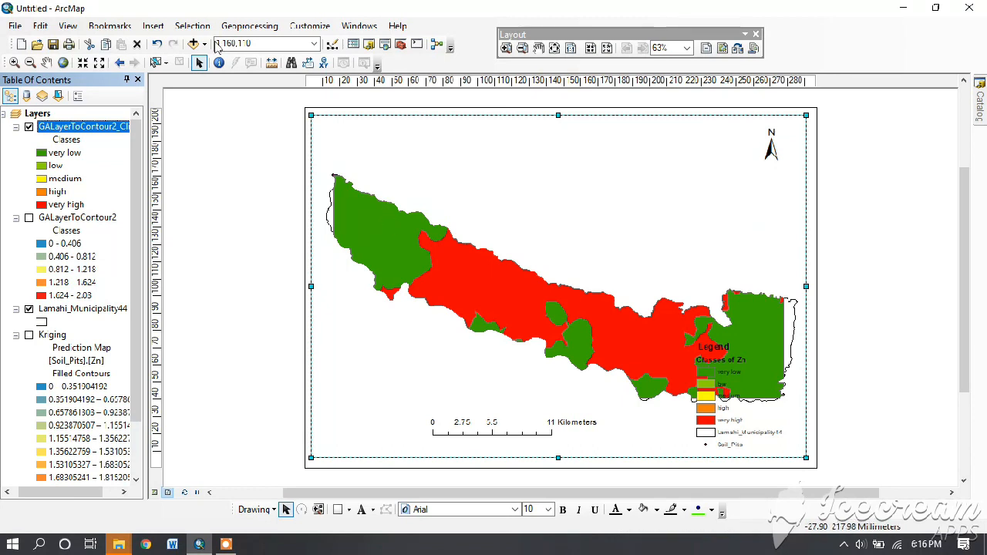
pyautogui.moveTo(199, 62)
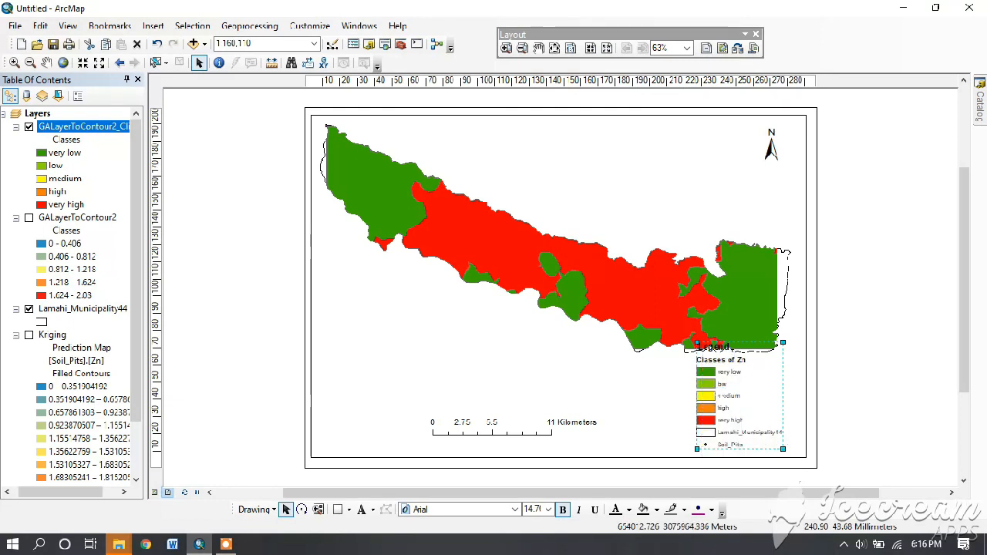
# - Move the legend down so it no longer overlaps the enlarged district map
pyautogui.moveTo(728, 346); pyautogui.dragTo(728, 352)
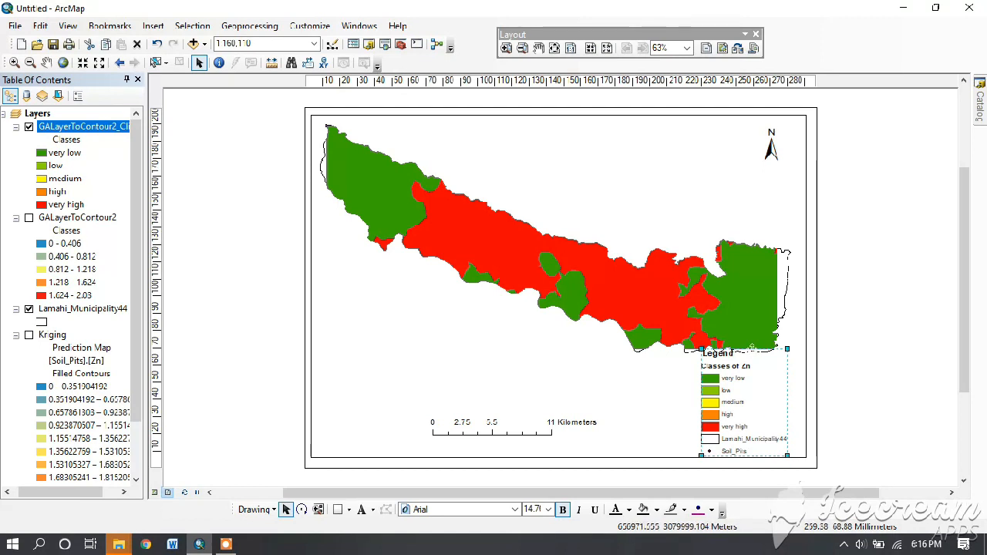
pyautogui.click(749, 355)
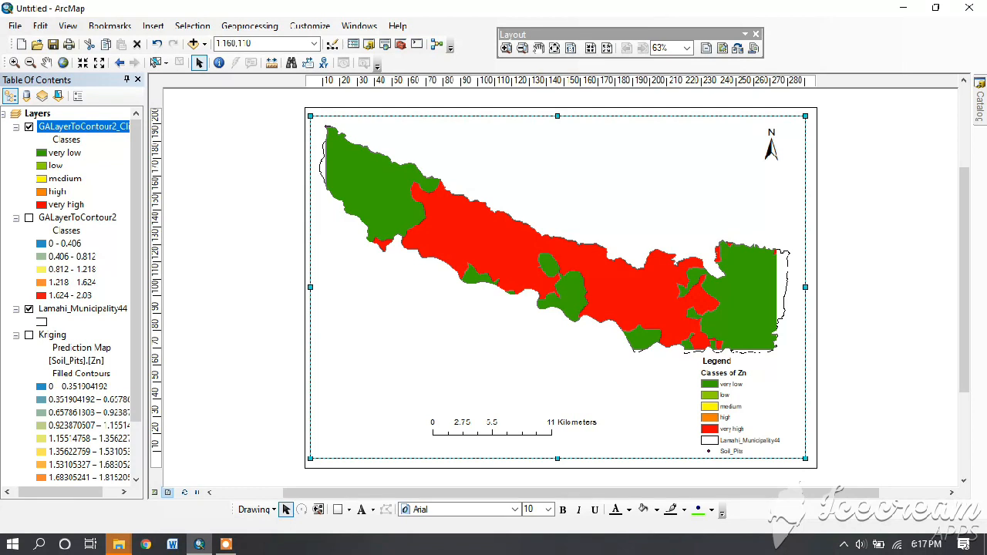
pyautogui.moveTo(349, 176)
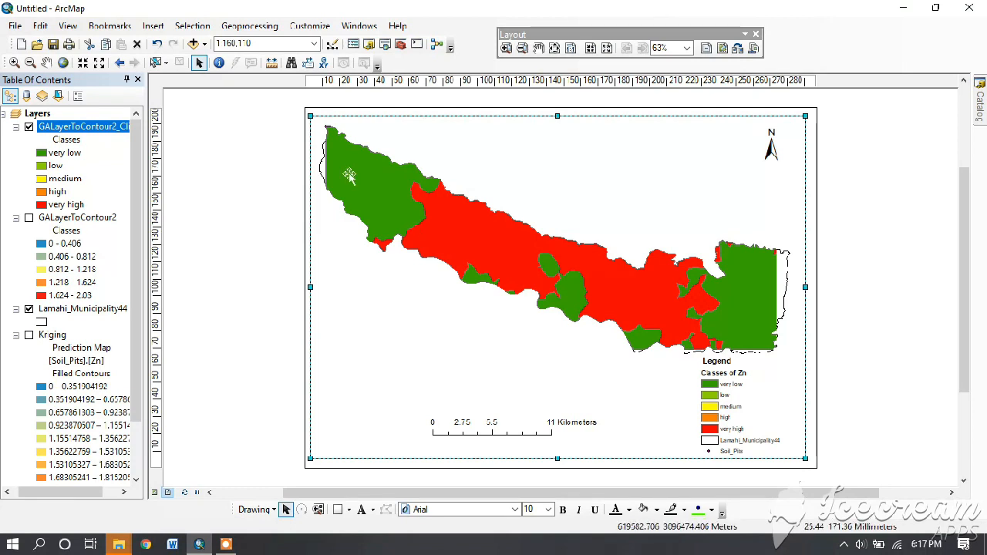
pyautogui.moveTo(349, 176)
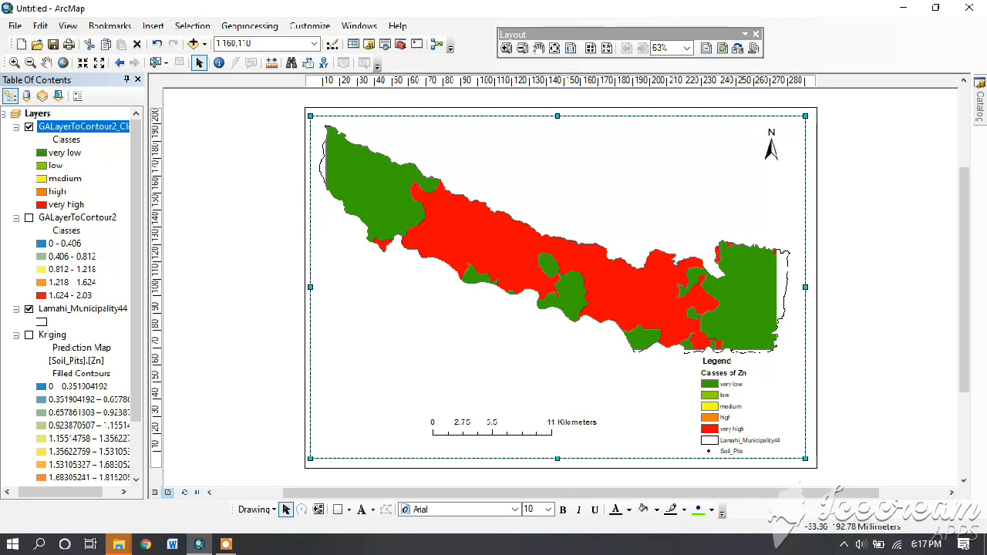
# - Insert a layout text element reading 'Zn content in Lamahi'
pyautogui.click(152, 24)
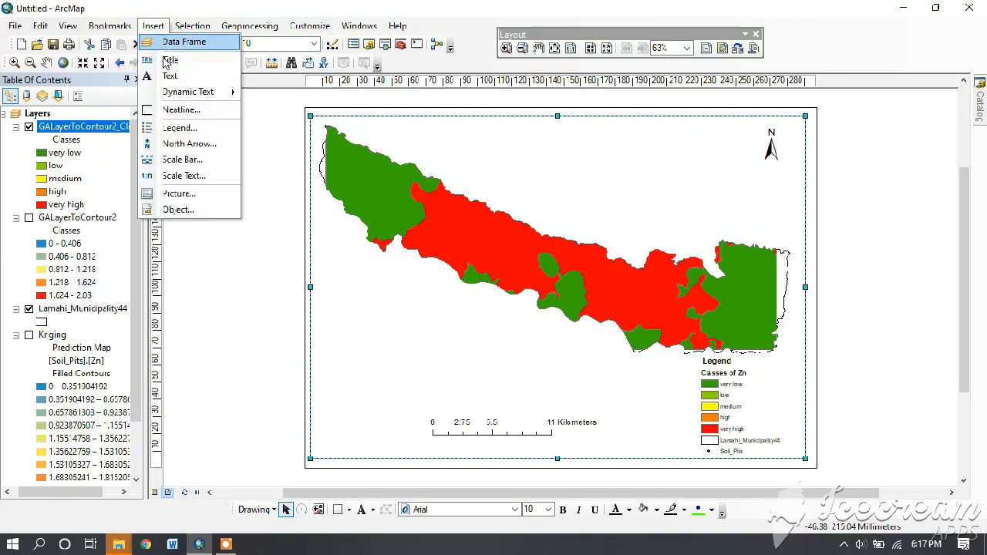
pyautogui.click(170, 76)
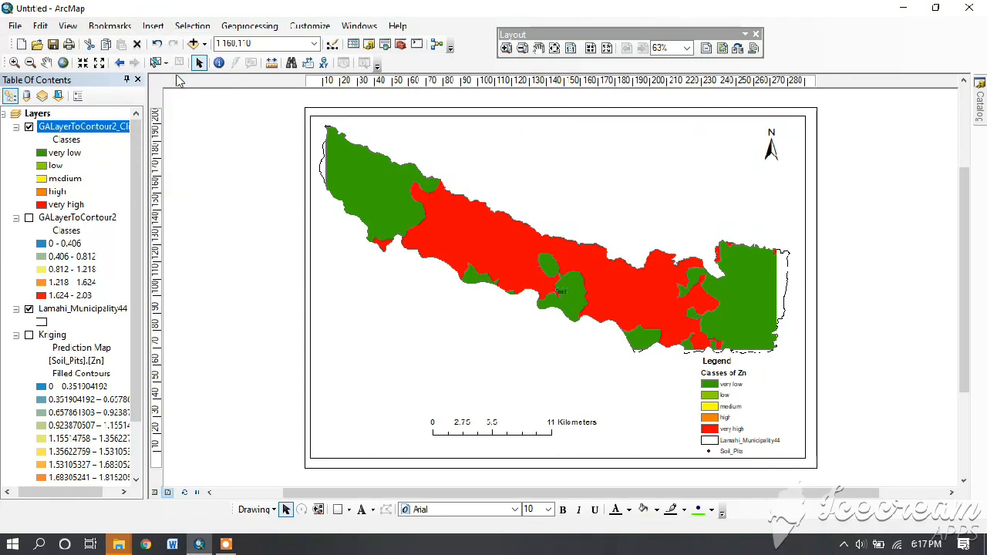
pyautogui.moveTo(531, 289)
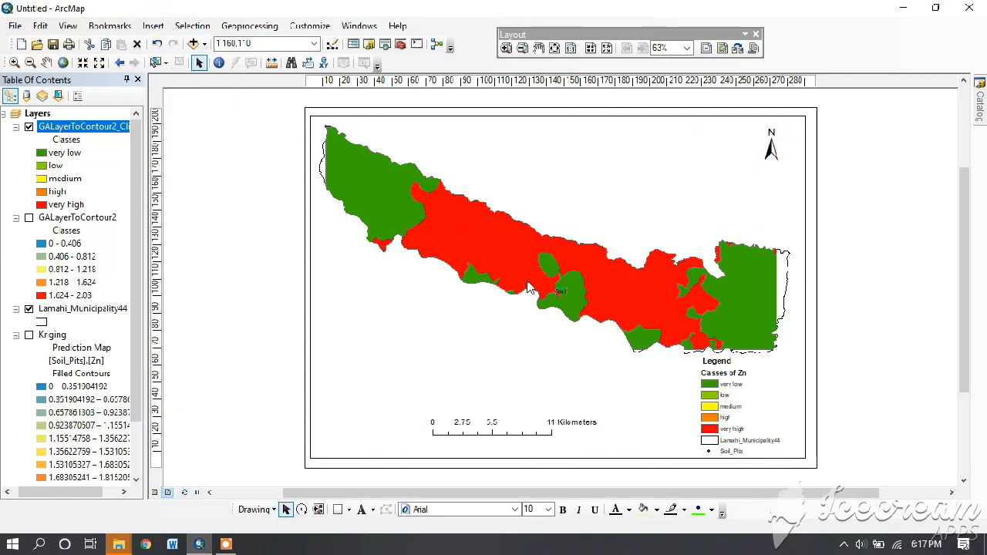
pyautogui.moveTo(562, 291)
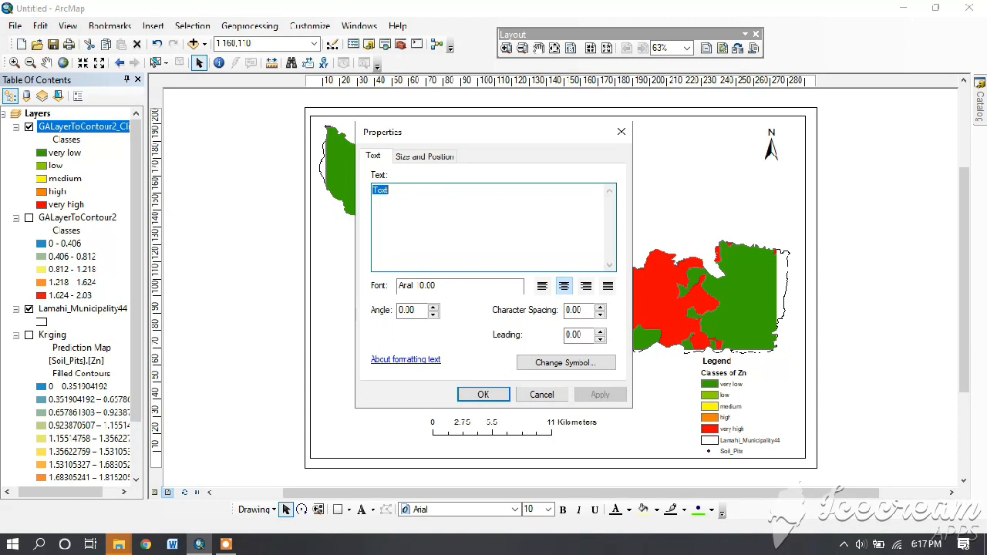
pyautogui.write('Zn c')
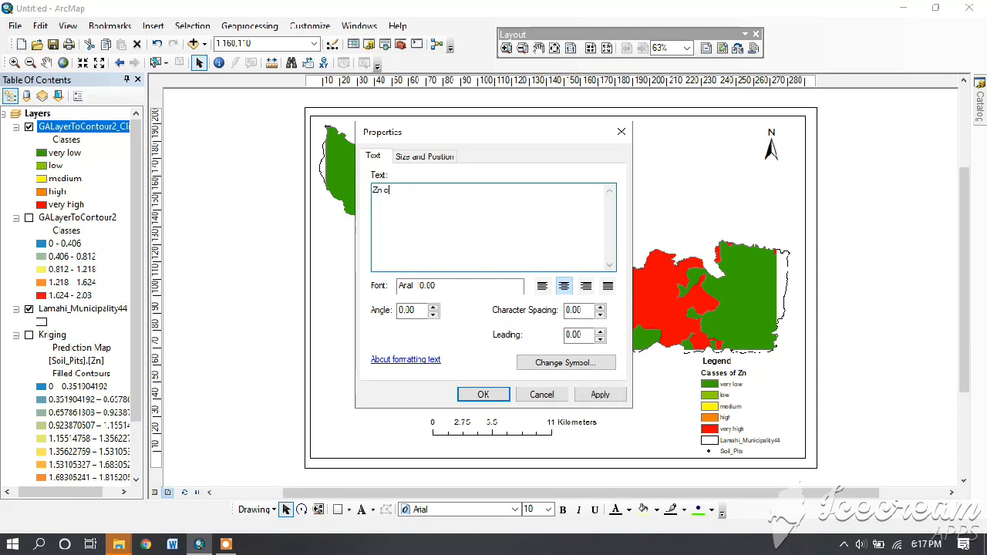
pyautogui.write('ontent')
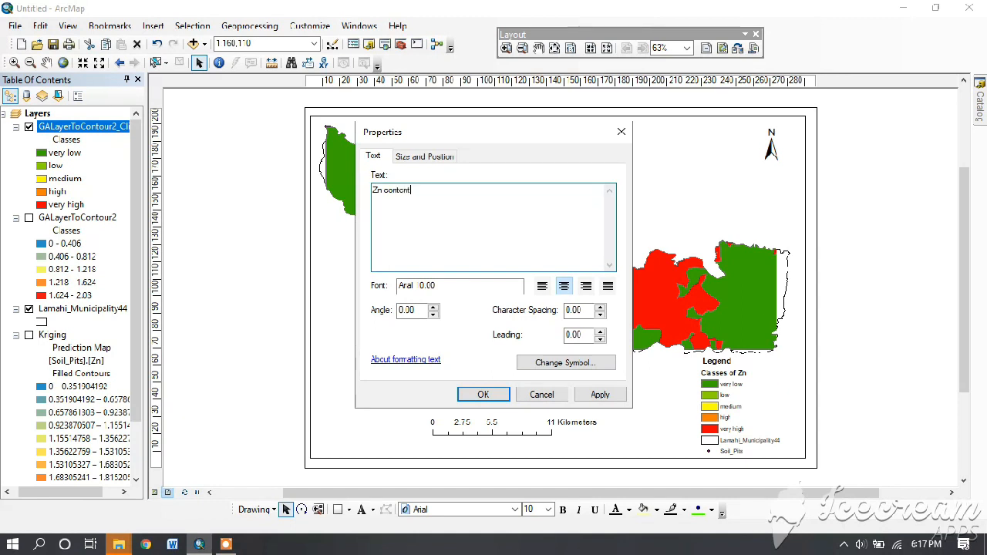
pyautogui.write('" "')
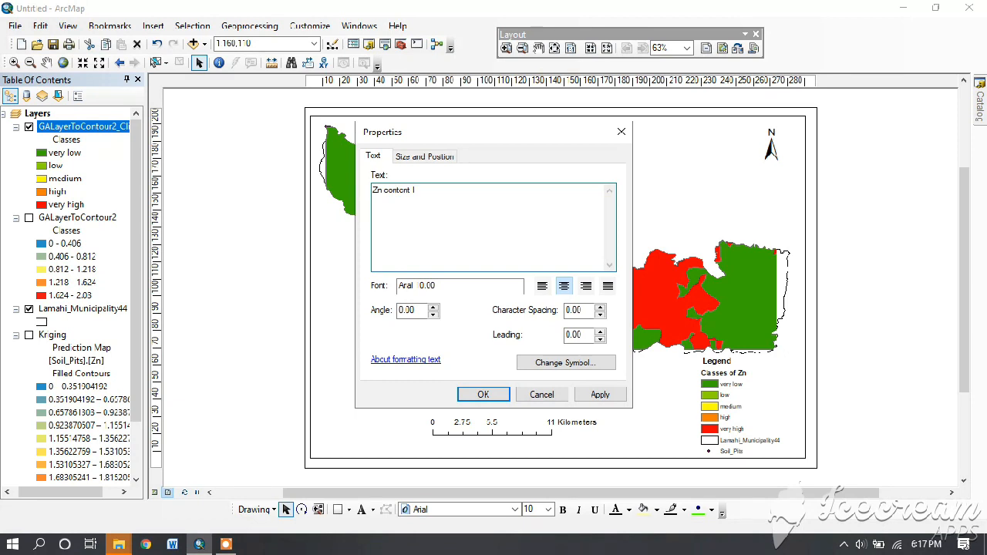
pyautogui.write('i')
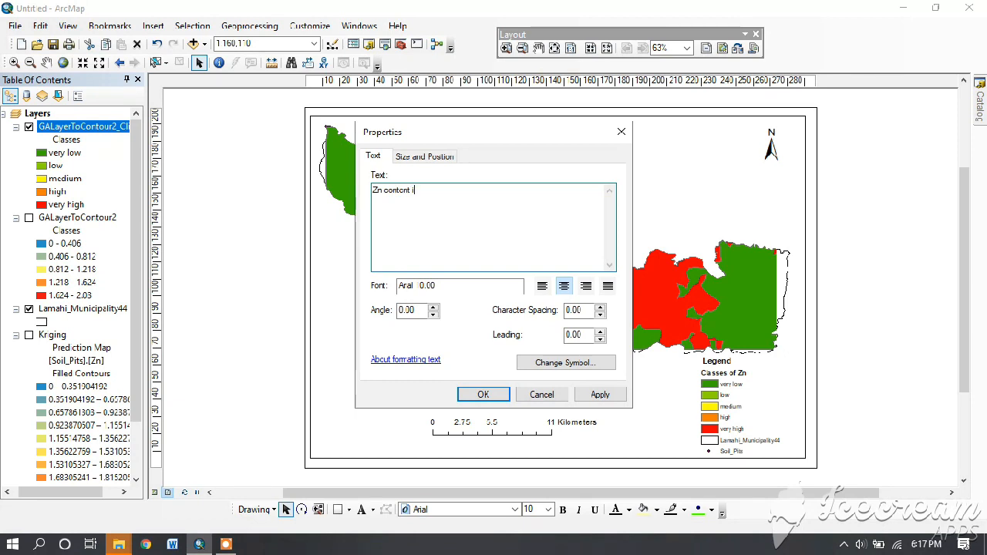
pyautogui.write('n Lamahi')
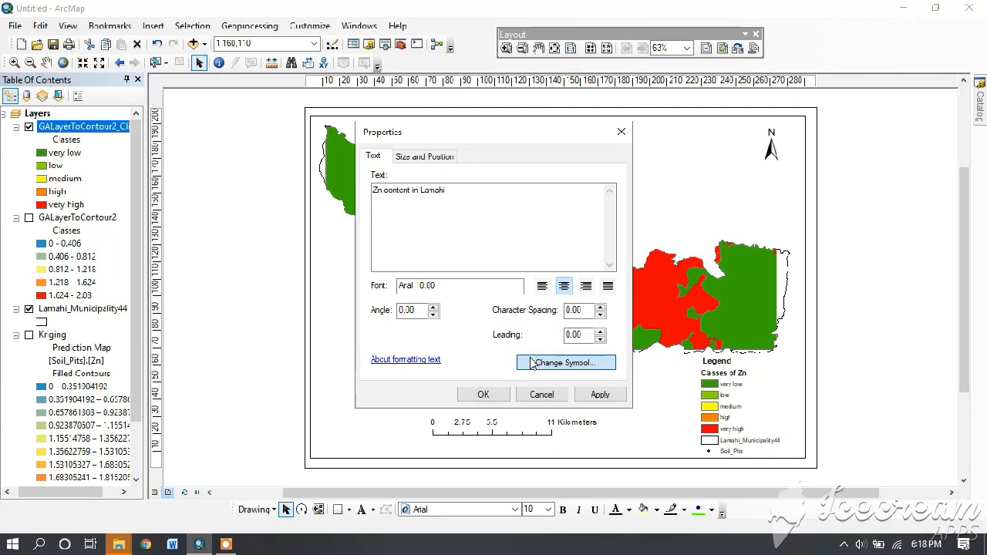
pyautogui.click(565, 363)
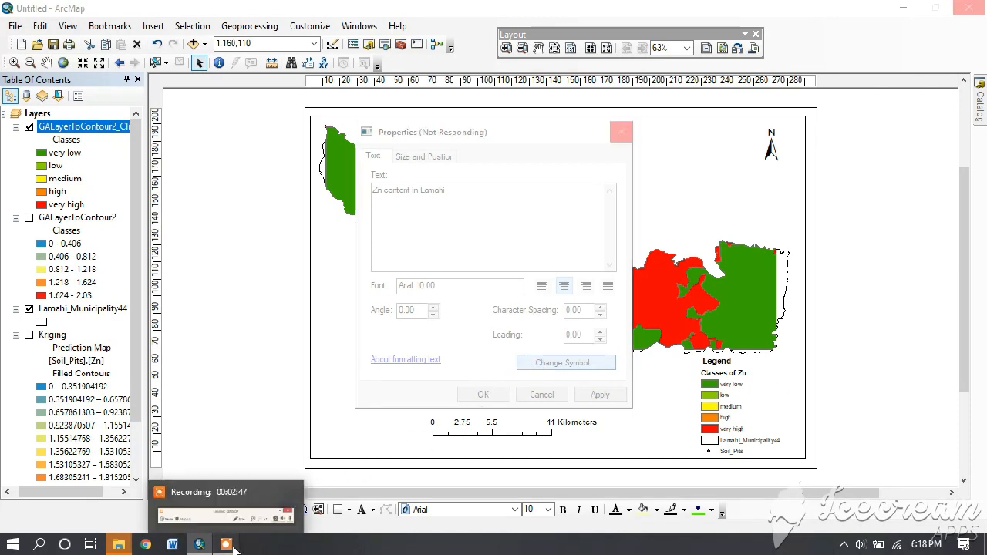
# - Give the title the Country 2 text symbol at size 20
pyautogui.click(565, 363)
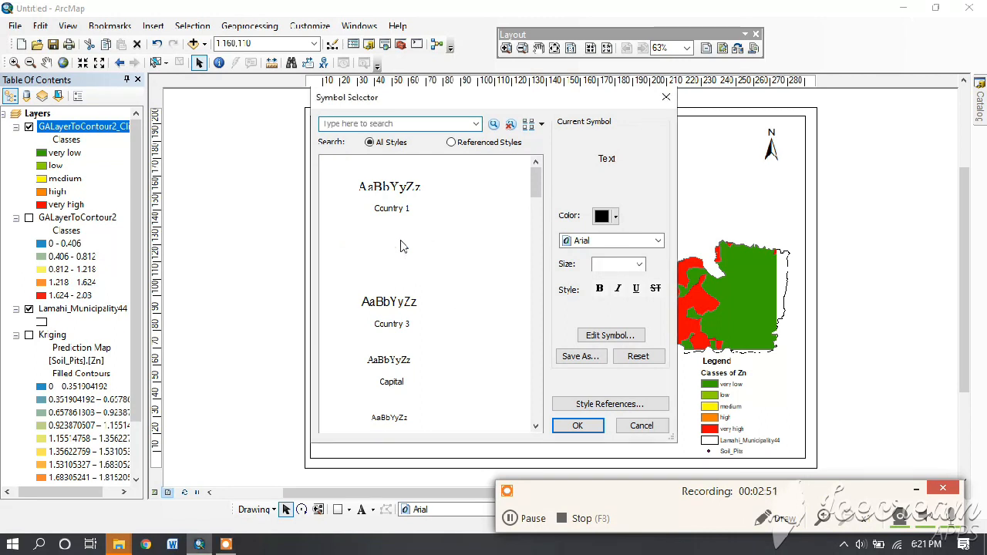
pyautogui.click(392, 254)
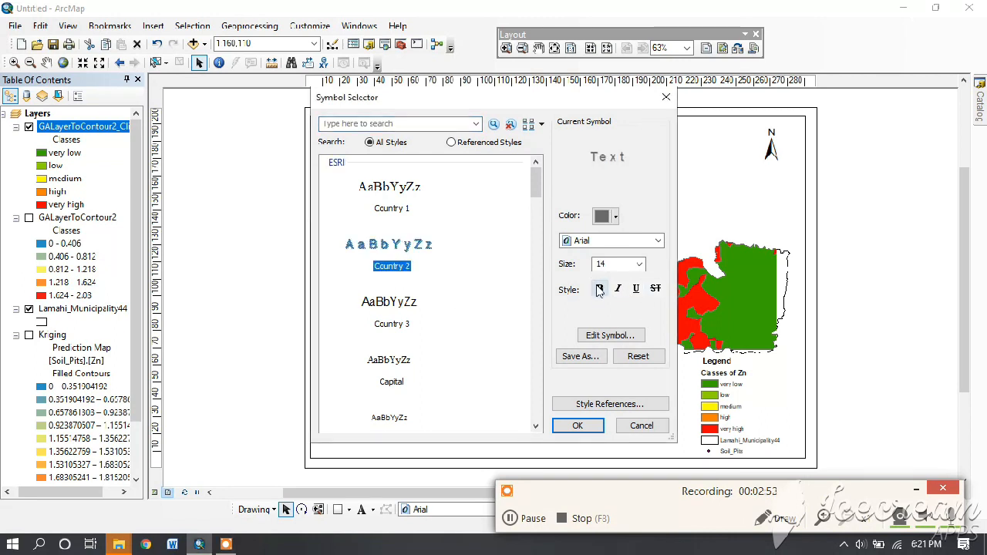
pyautogui.click(599, 288)
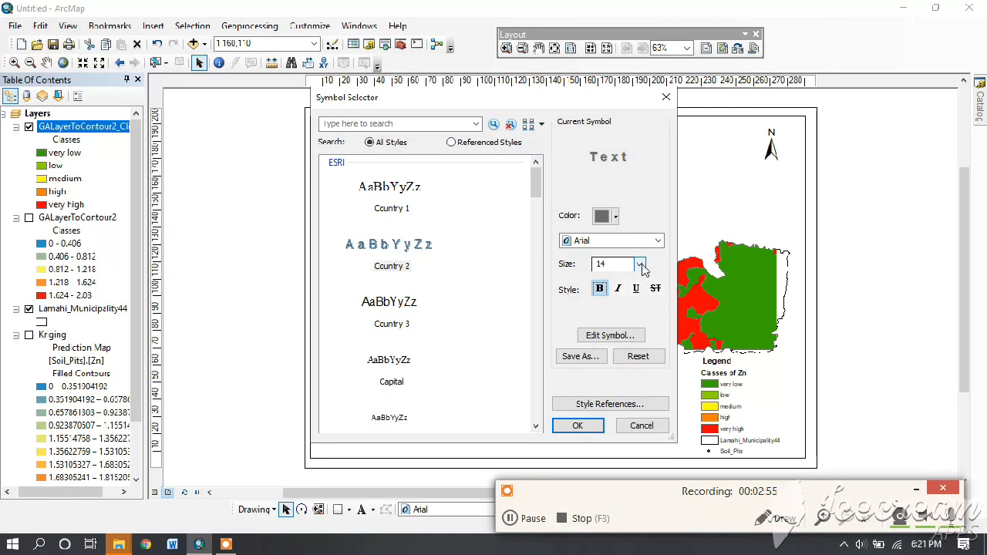
pyautogui.click(640, 264)
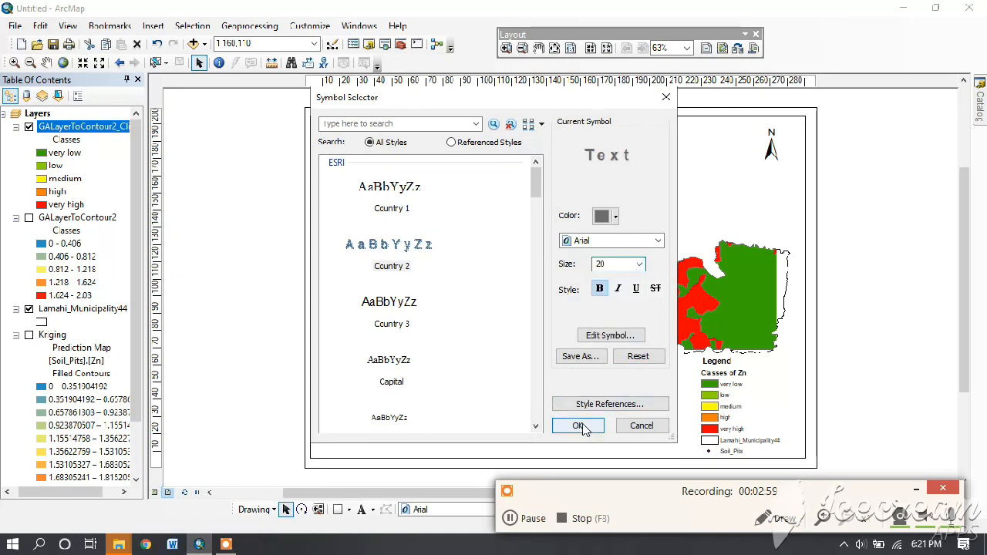
pyautogui.click(577, 426)
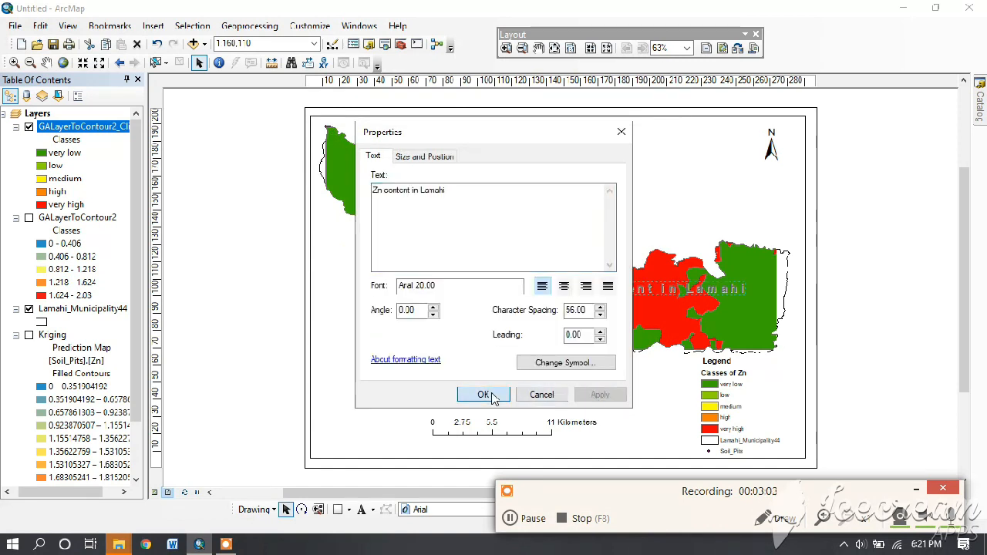
pyautogui.click(484, 395)
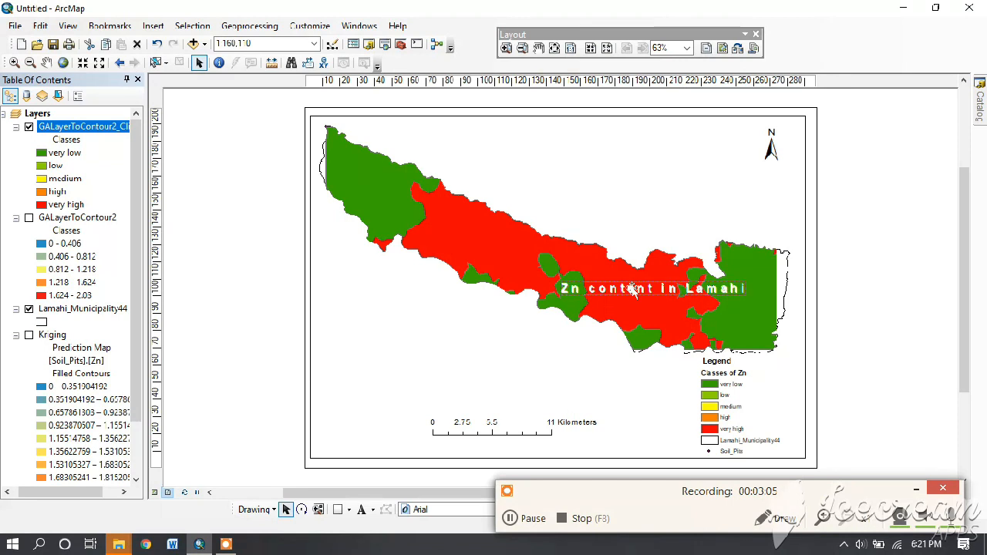
# - Place the title along the top of the map
pyautogui.moveTo(651, 289); pyautogui.dragTo(552, 145)
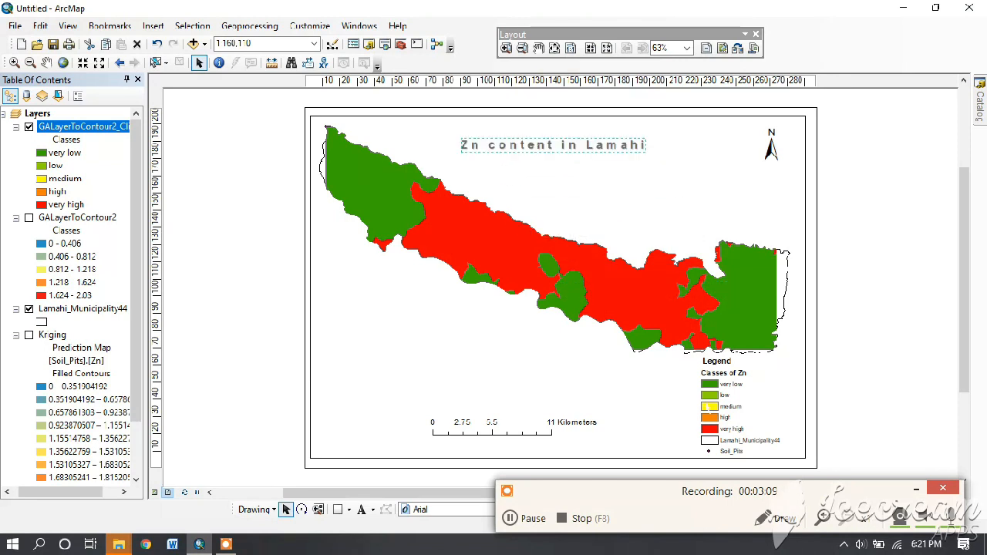
pyautogui.click(741, 404)
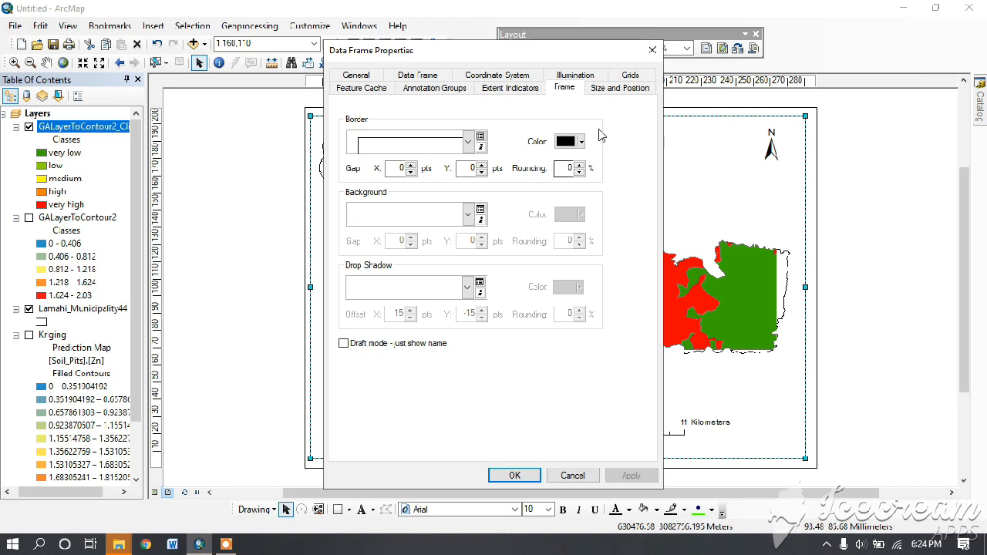
# - Show the Grids settings in Data Frame Properties
pyautogui.click(629, 74)
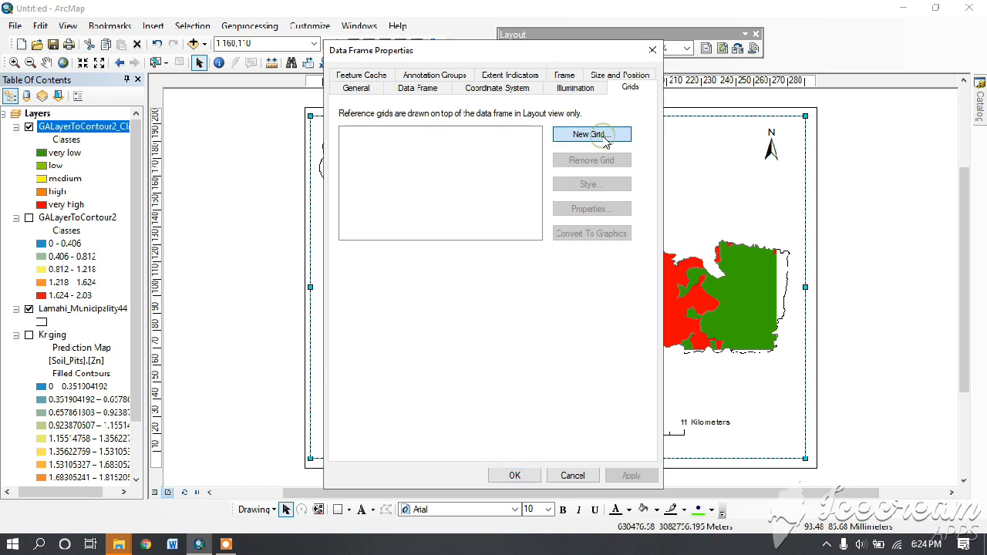
# - Start a new grid and choose the Measured Grid type in map units
pyautogui.click(591, 134)
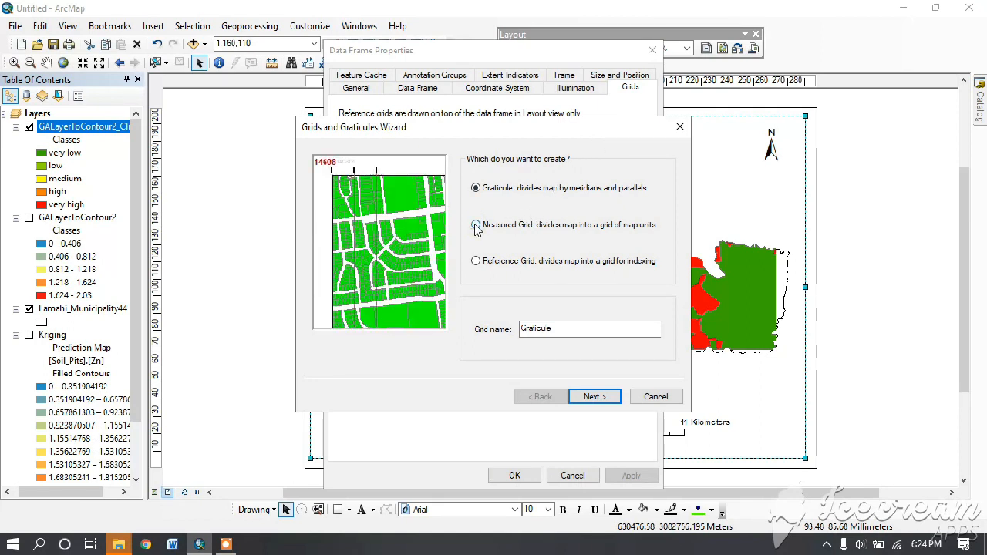
pyautogui.click(476, 225)
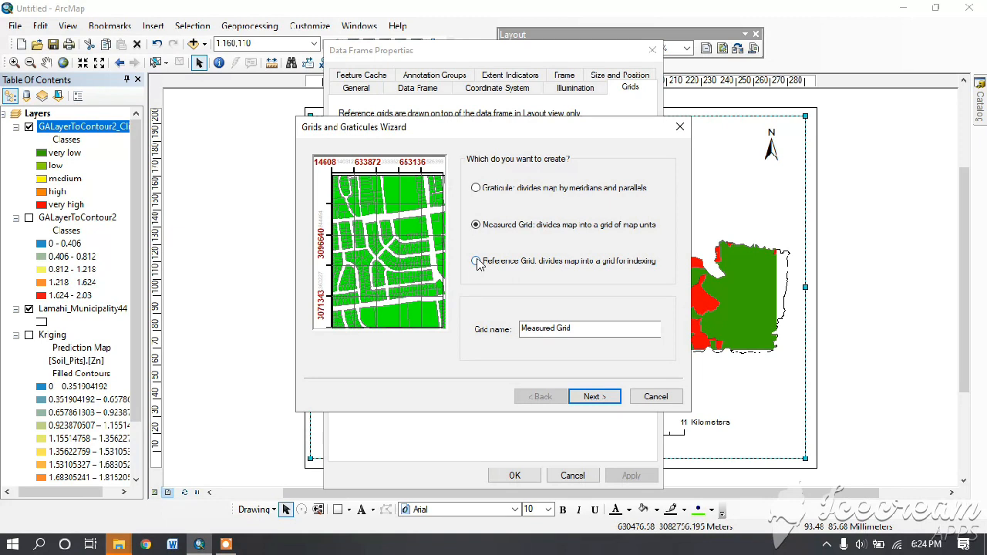
pyautogui.click(475, 261)
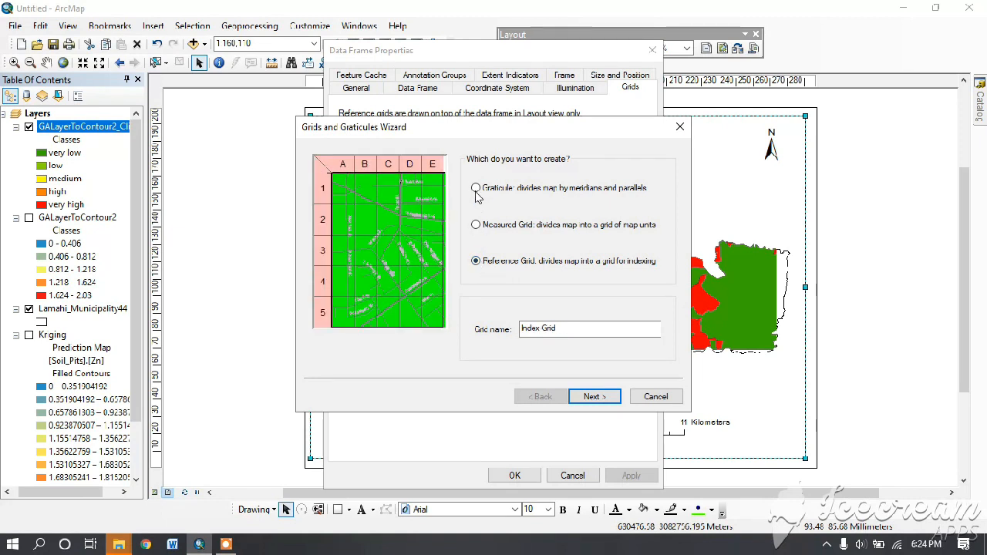
pyautogui.click(475, 189)
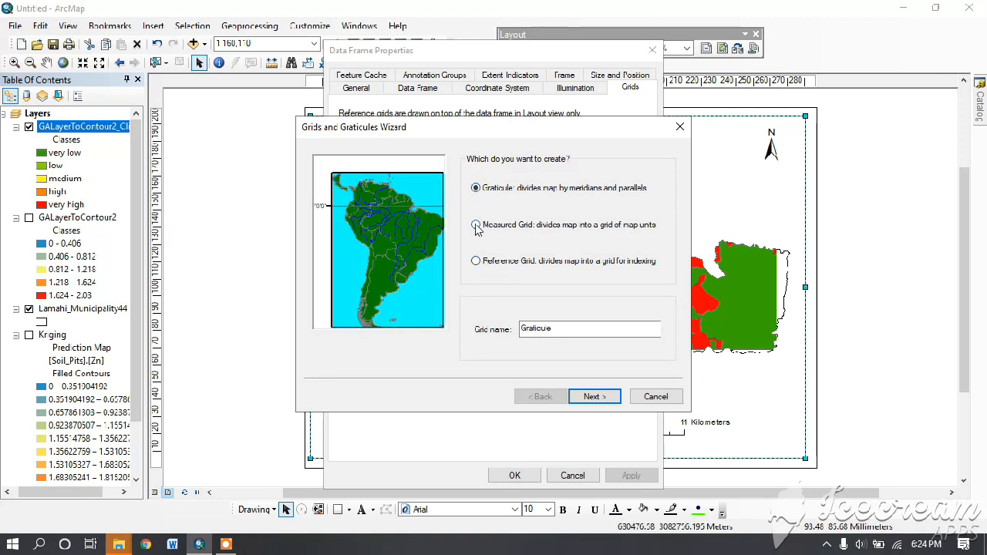
pyautogui.click(475, 225)
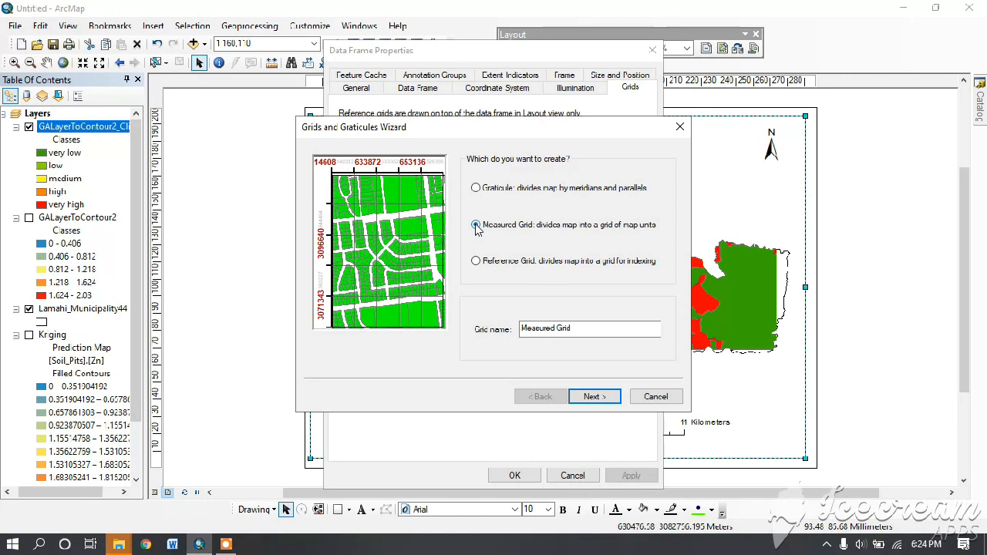
pyautogui.click(475, 226)
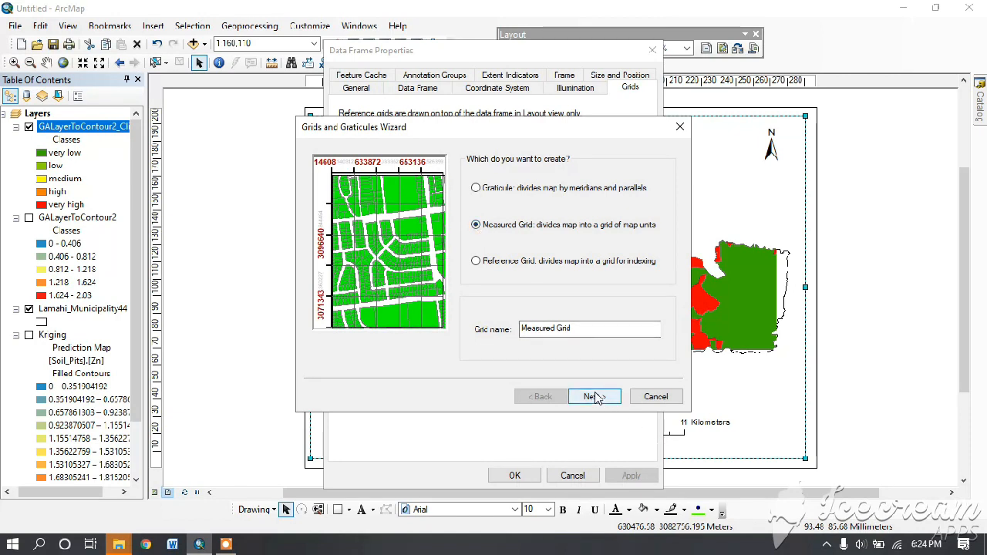
pyautogui.click(594, 396)
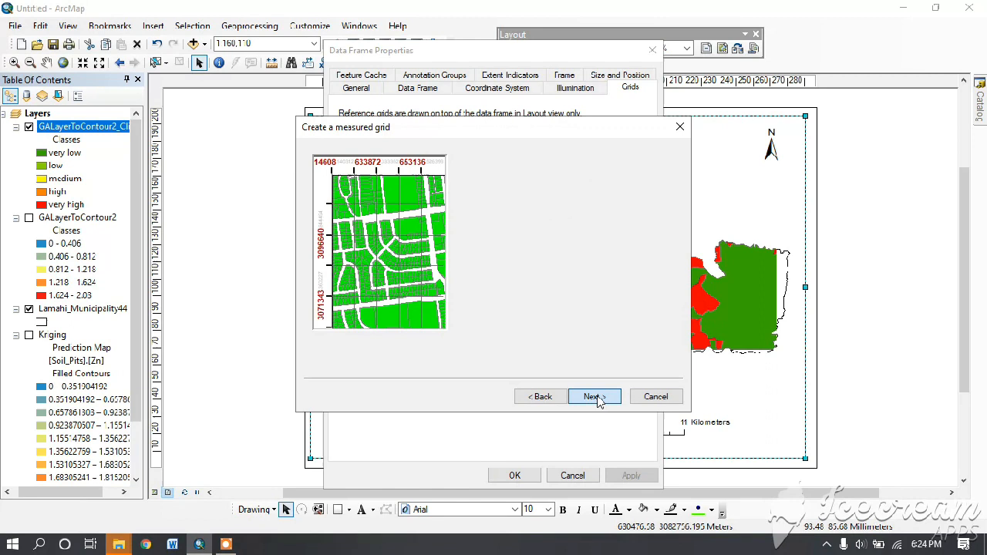
pyautogui.click(594, 395)
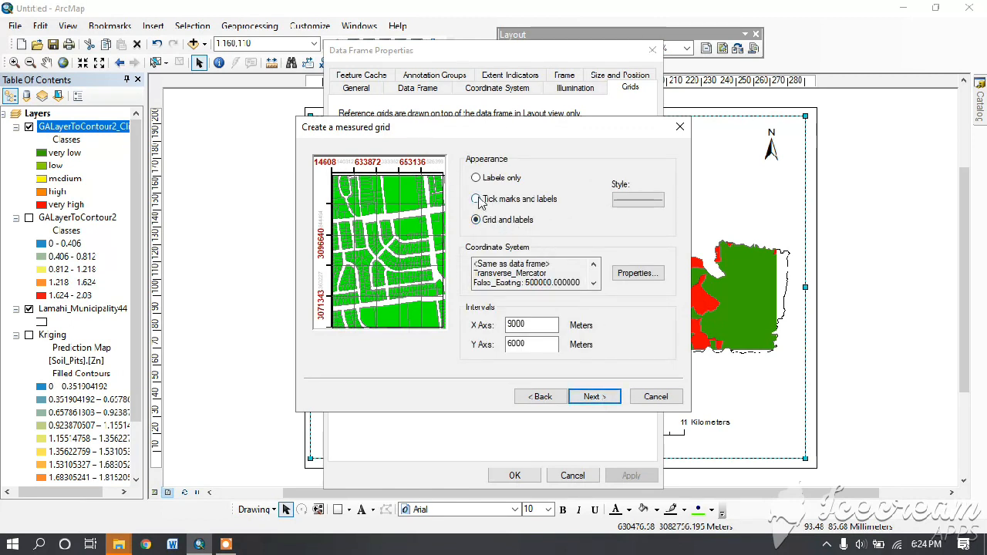
# - Choose full grid lines with labels, keep default axes and border, and finish the wizard
pyautogui.click(476, 199)
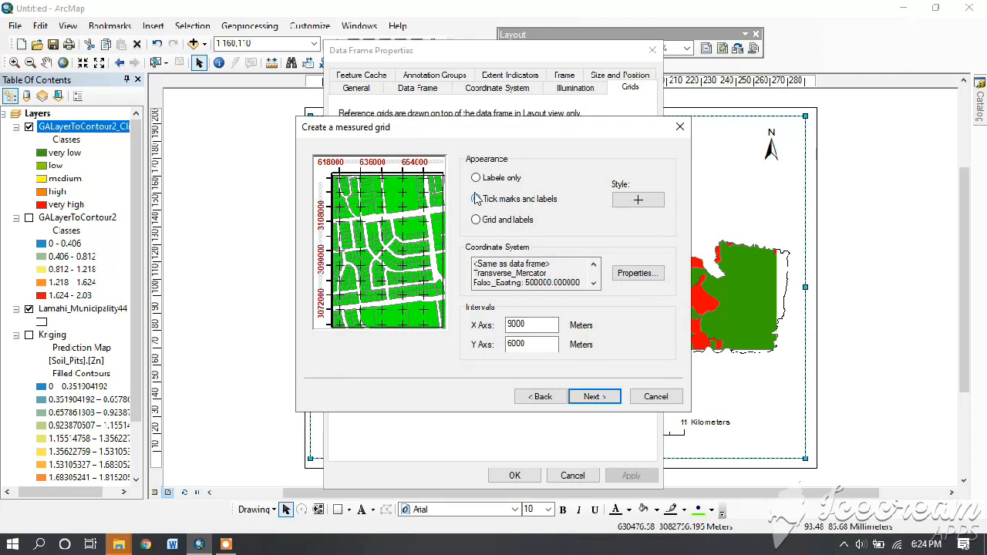
pyautogui.click(476, 197)
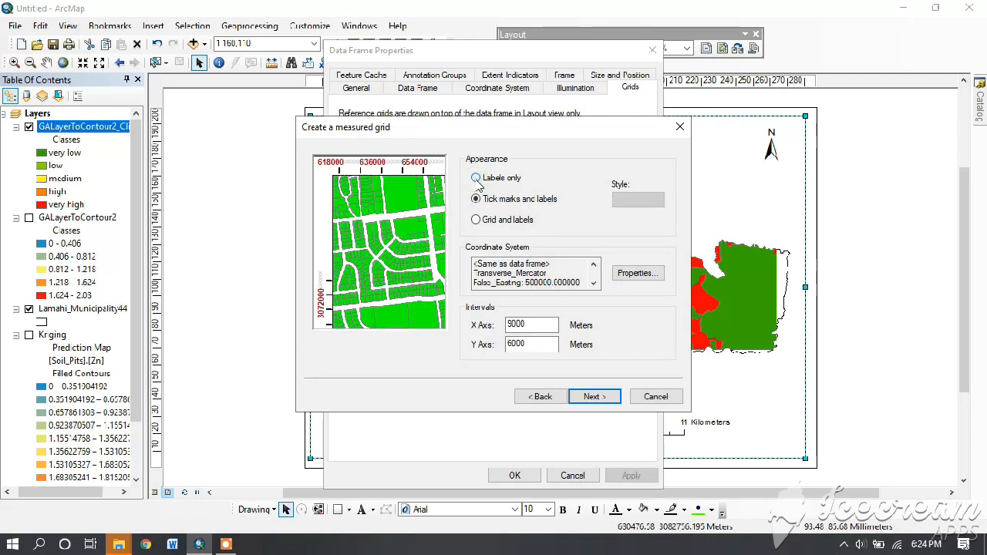
pyautogui.click(475, 177)
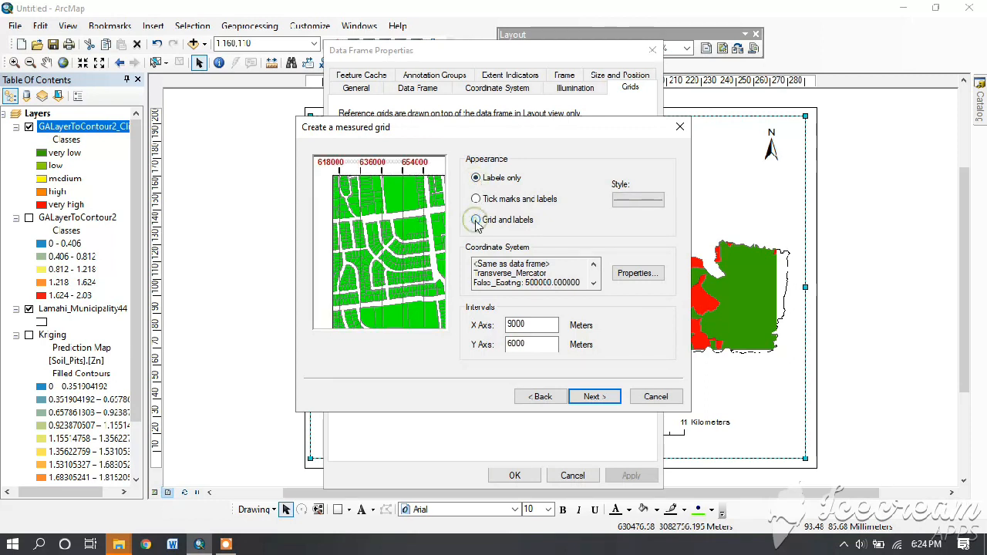
pyautogui.click(475, 219)
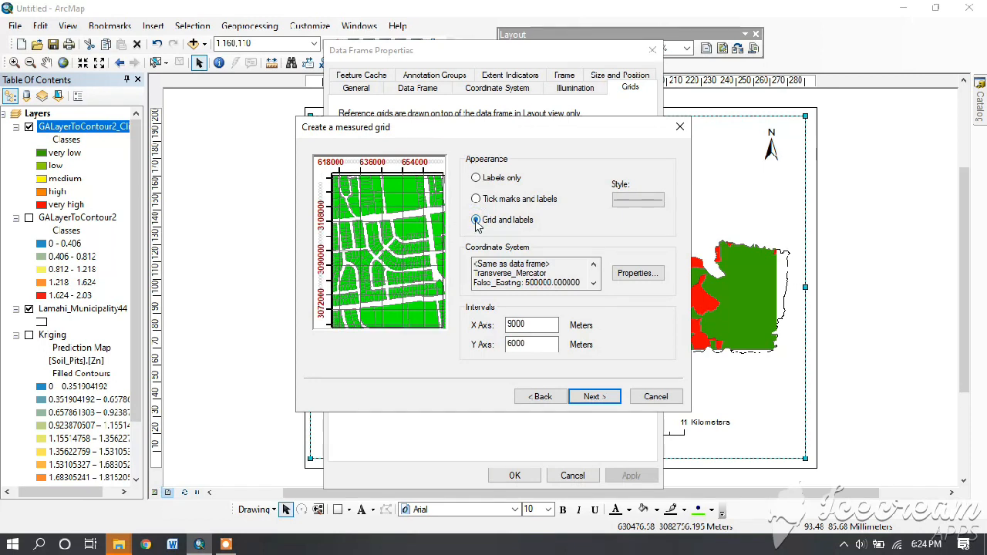
pyautogui.click(475, 219)
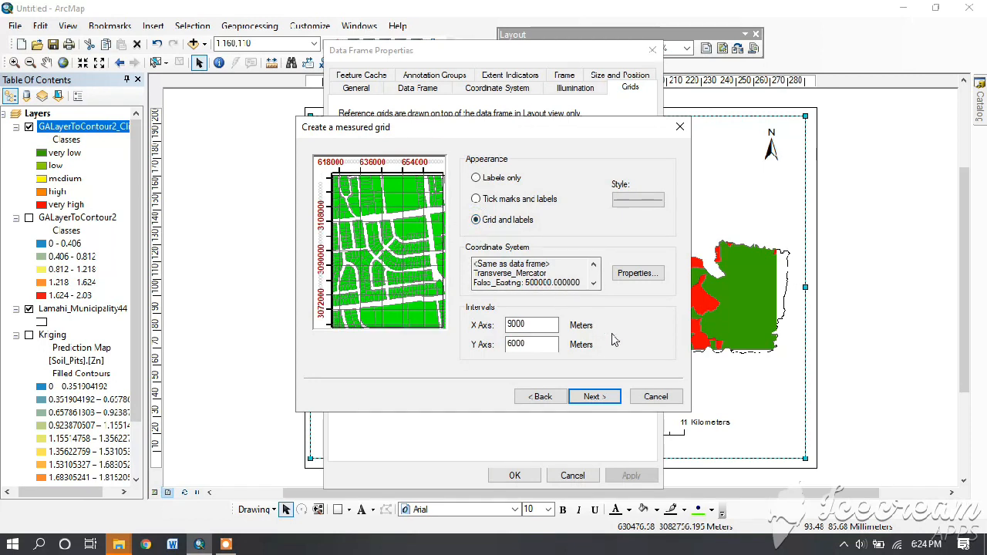
pyautogui.click(594, 395)
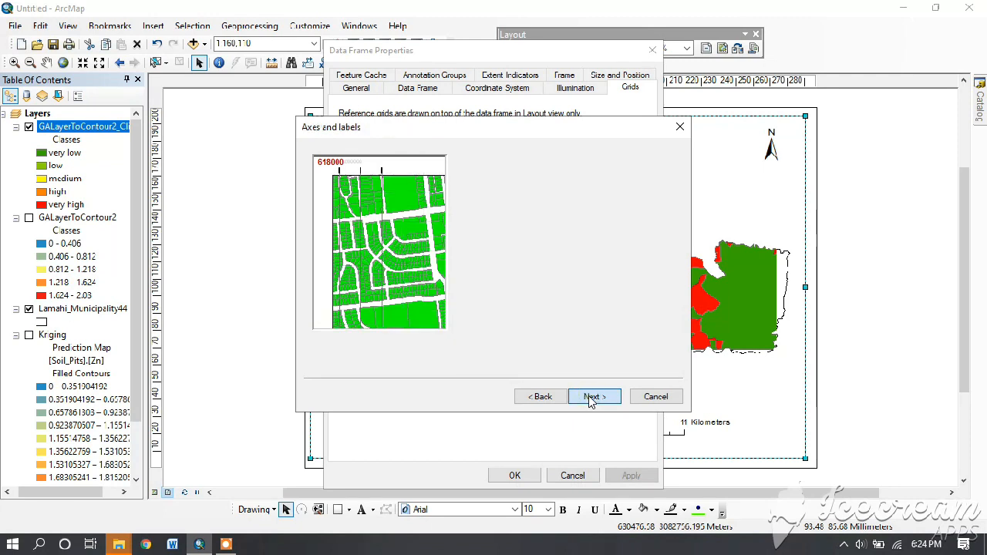
pyautogui.click(592, 395)
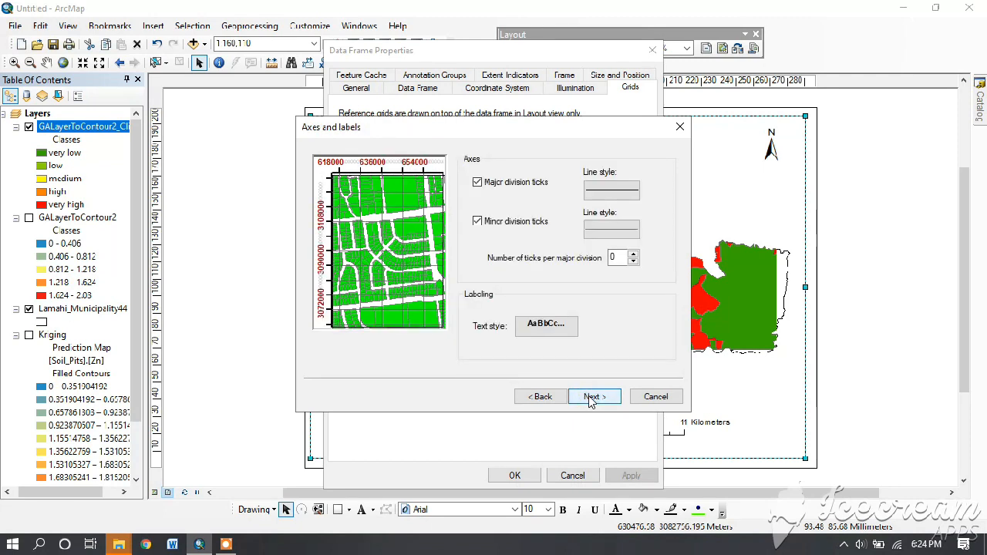
pyautogui.click(594, 395)
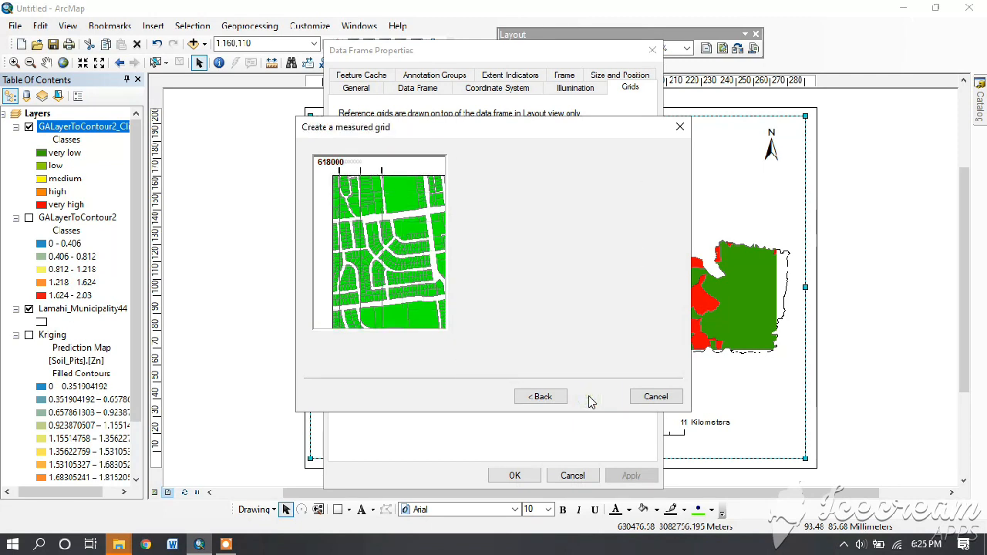
pyautogui.click(540, 395)
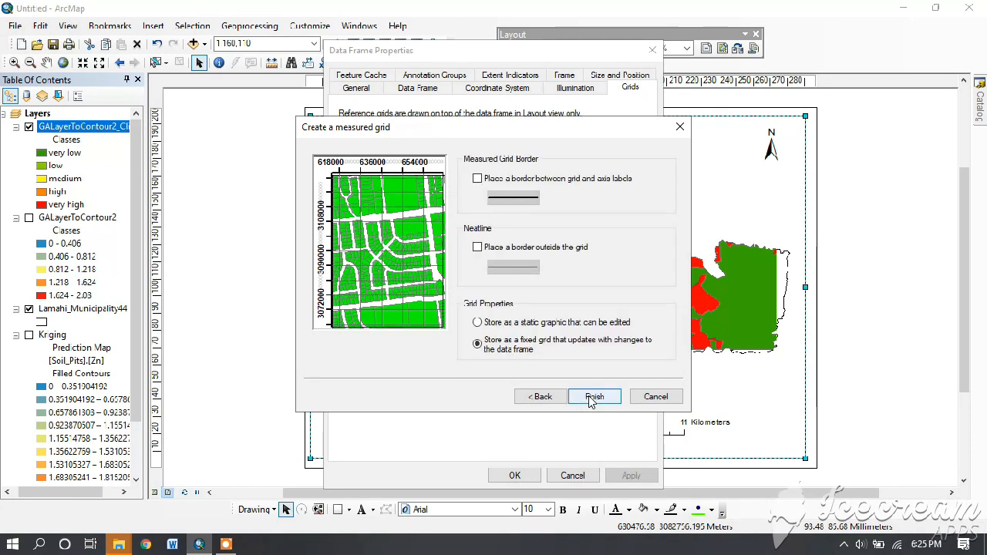
pyautogui.click(595, 397)
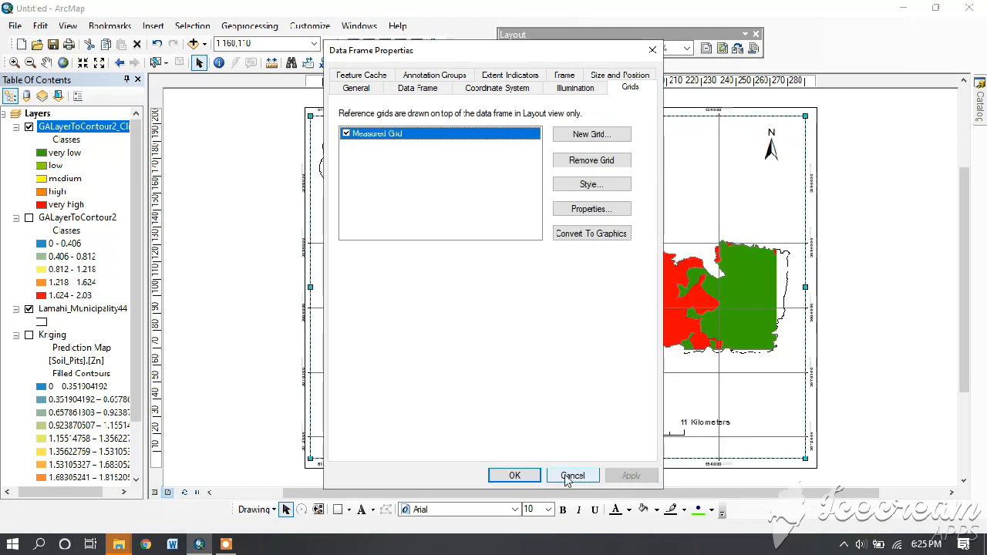
# - Apply the measured grid so its lines and coordinate labels draw across the map frame
pyautogui.click(573, 475)
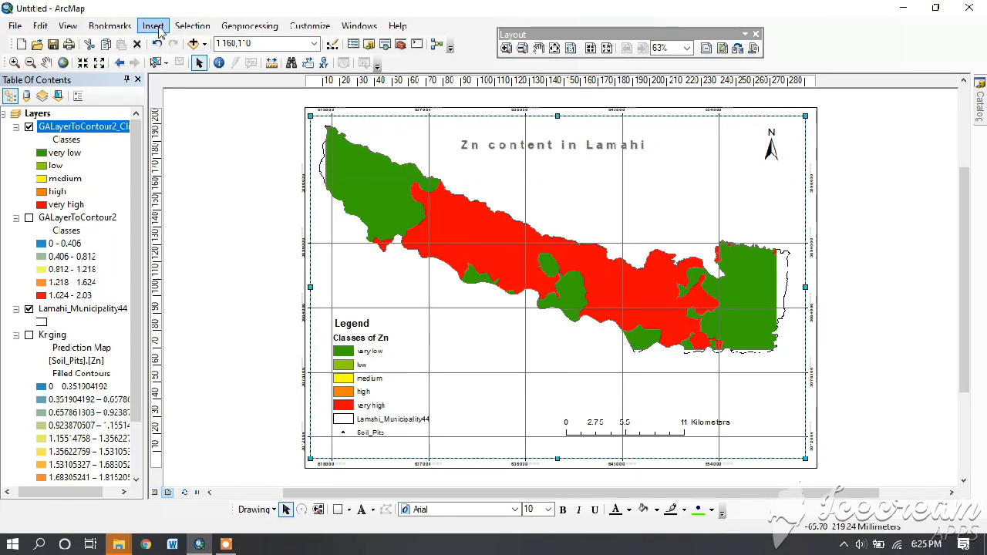
# - Insert dynamic Coordinate System text showing the WGS projection and datum details
pyautogui.click(153, 25)
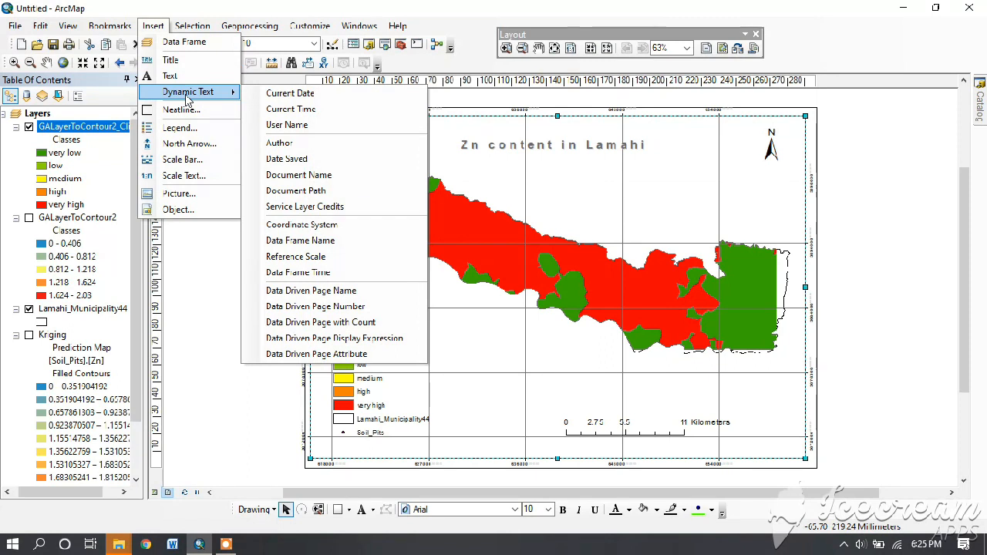
pyautogui.moveTo(287, 159)
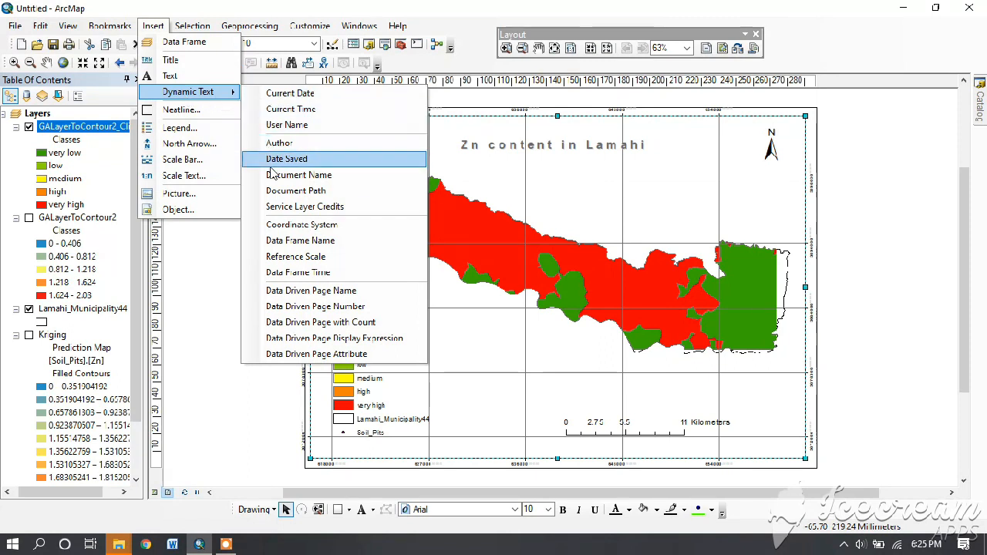
pyautogui.moveTo(303, 225)
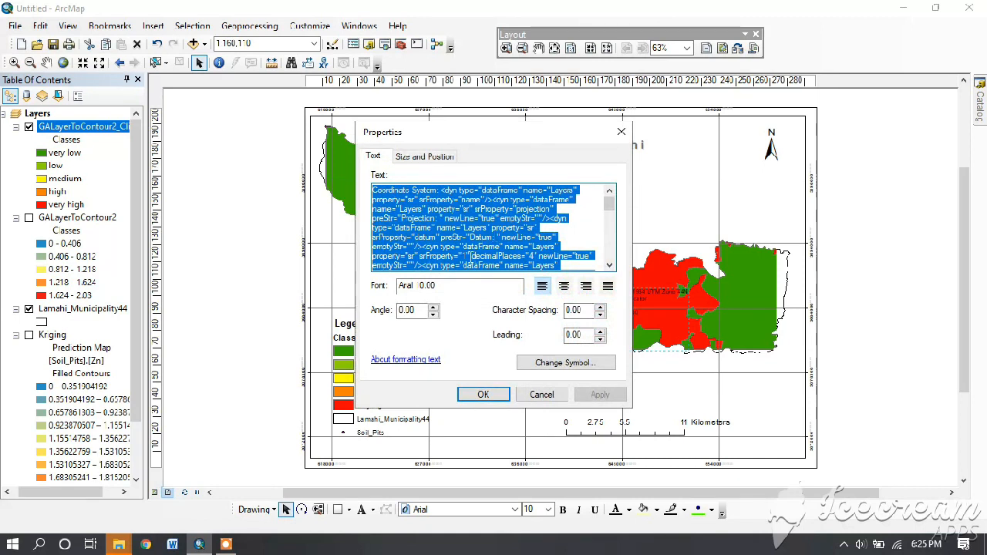
pyautogui.click(478, 255)
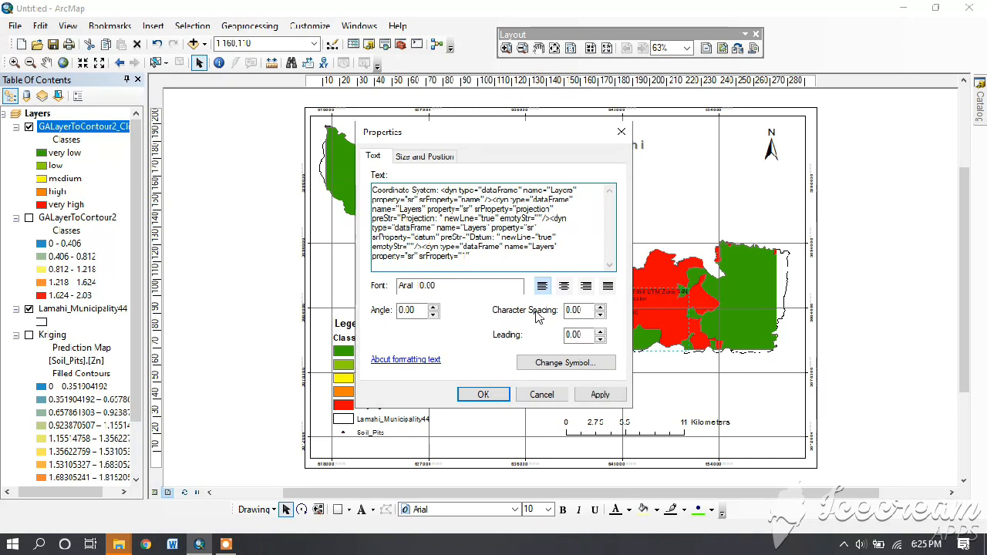
pyautogui.moveTo(486, 366)
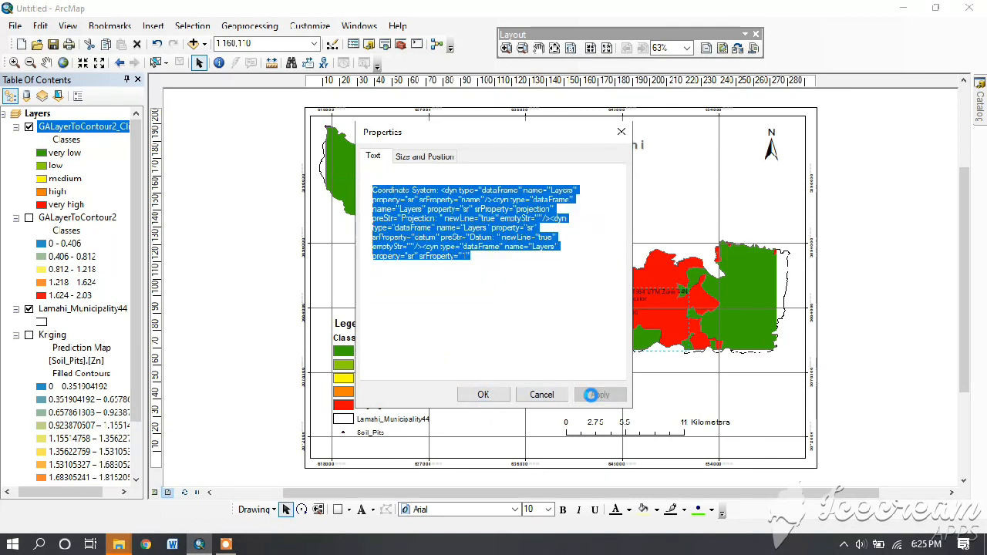
pyautogui.click(542, 395)
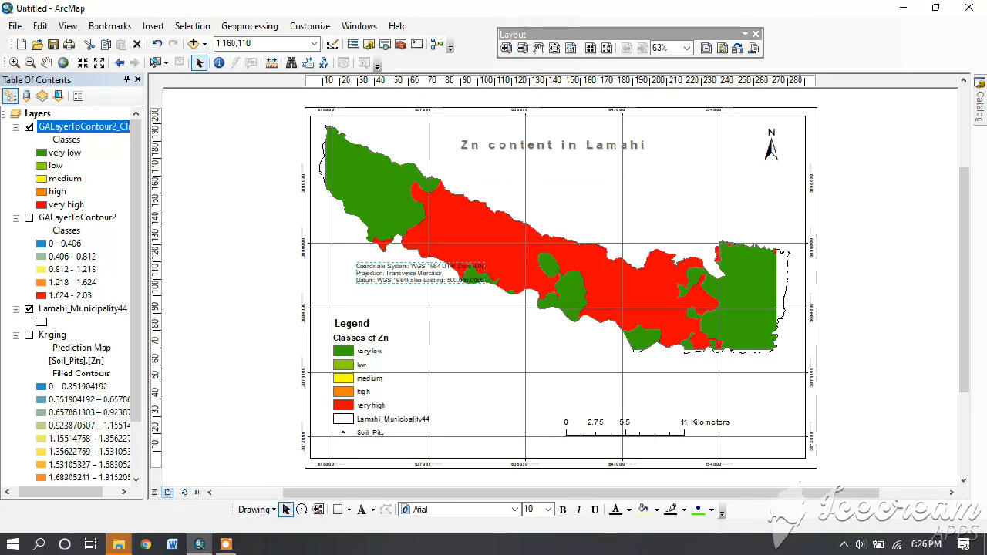
pyautogui.click(423, 272)
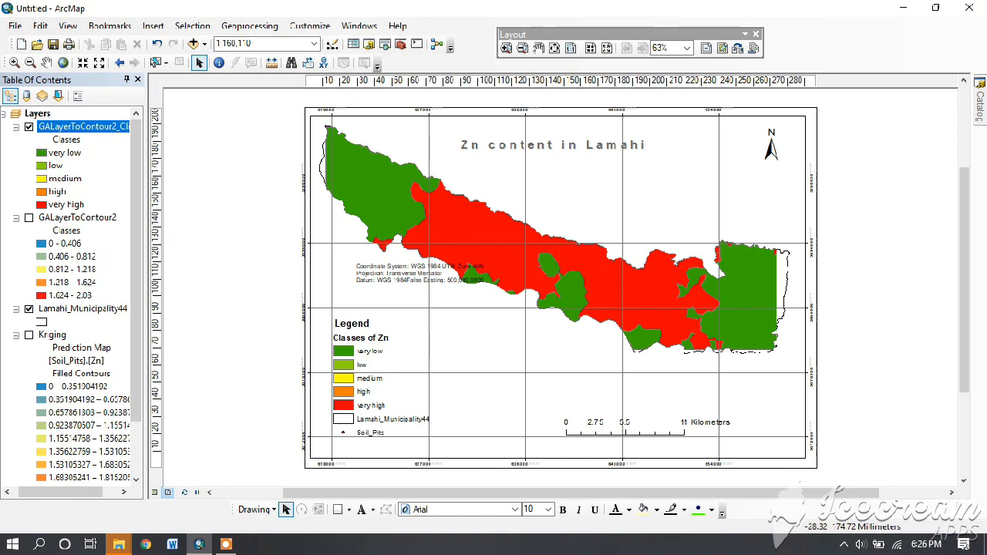
# - Export the layout to the Desktop as a JPEG named zn grid map
pyautogui.click(14, 25)
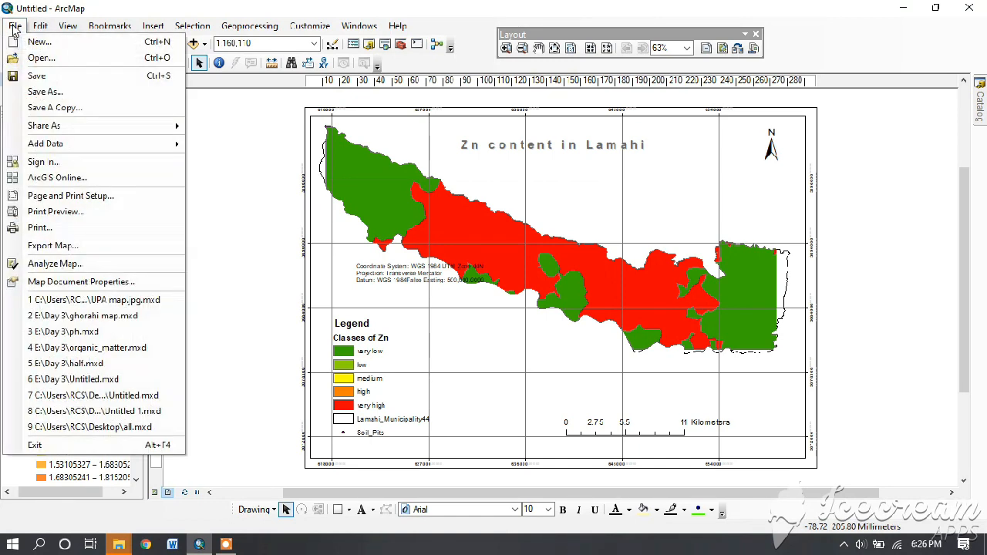
pyautogui.moveTo(43, 125)
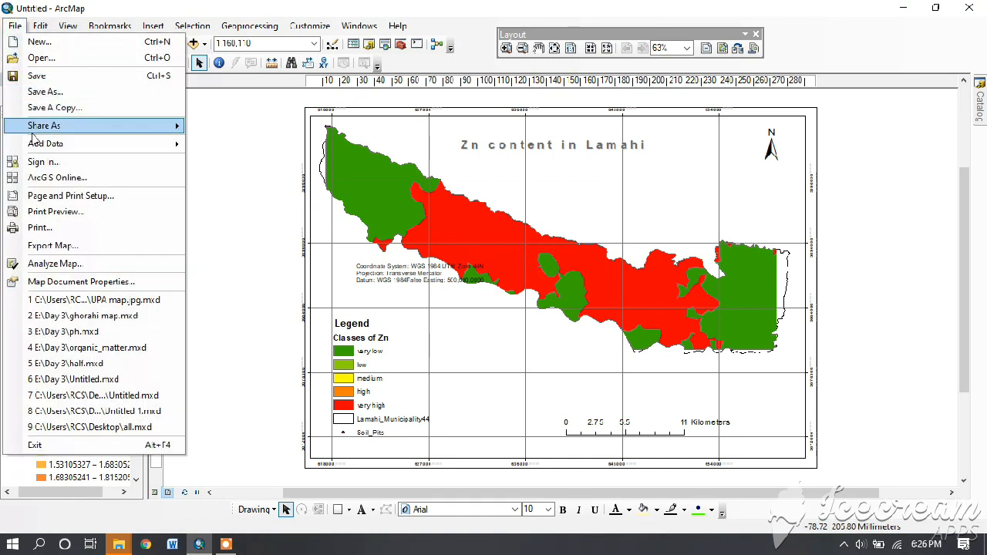
pyautogui.moveTo(52, 245)
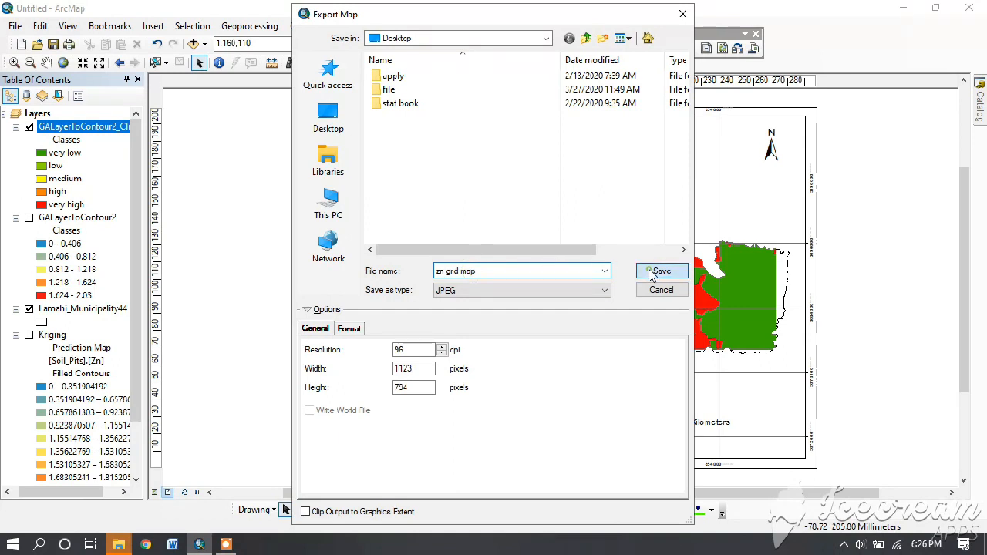
pyautogui.click(660, 271)
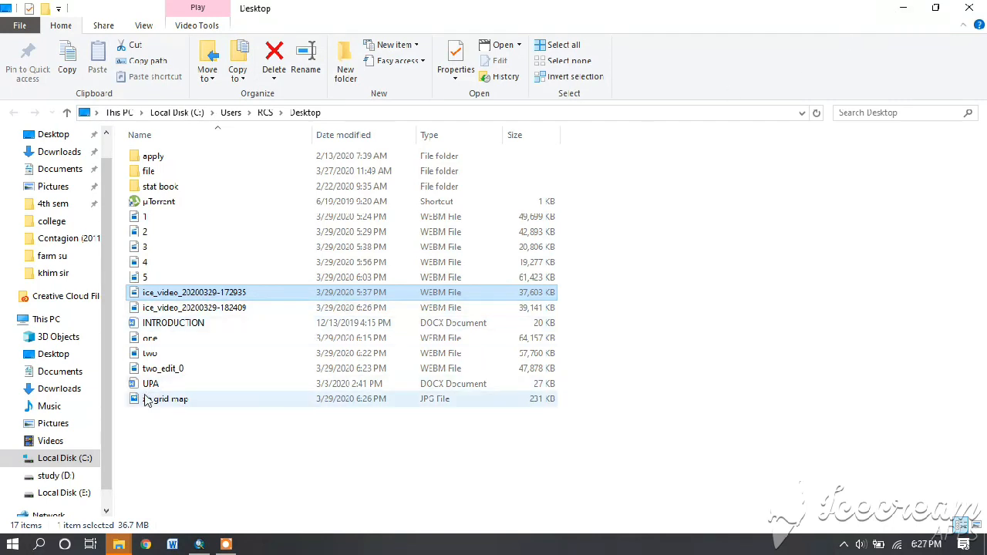
# - Open the exported zn grid map JPEG from the Desktop in Photos
pyautogui.click(168, 398)
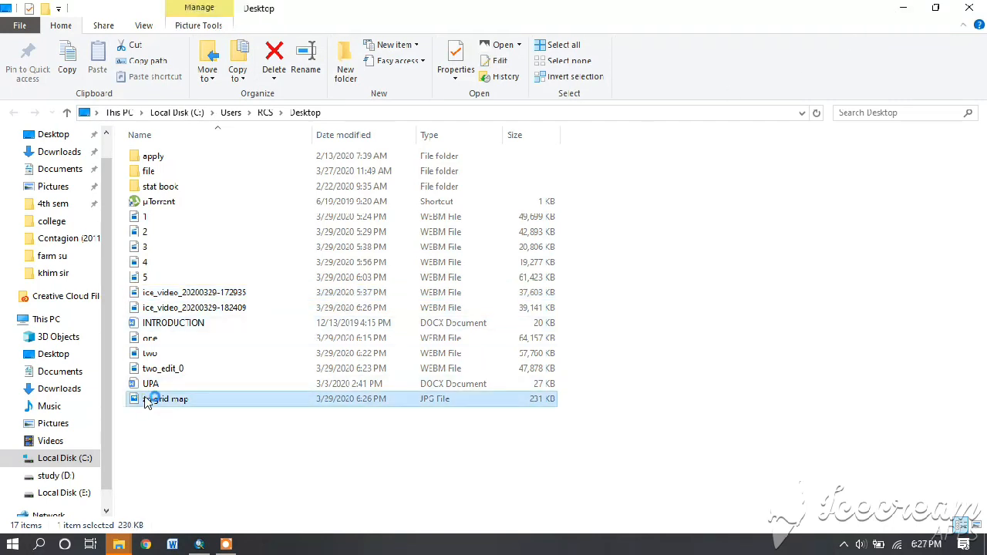
pyautogui.doubleClick(167, 398)
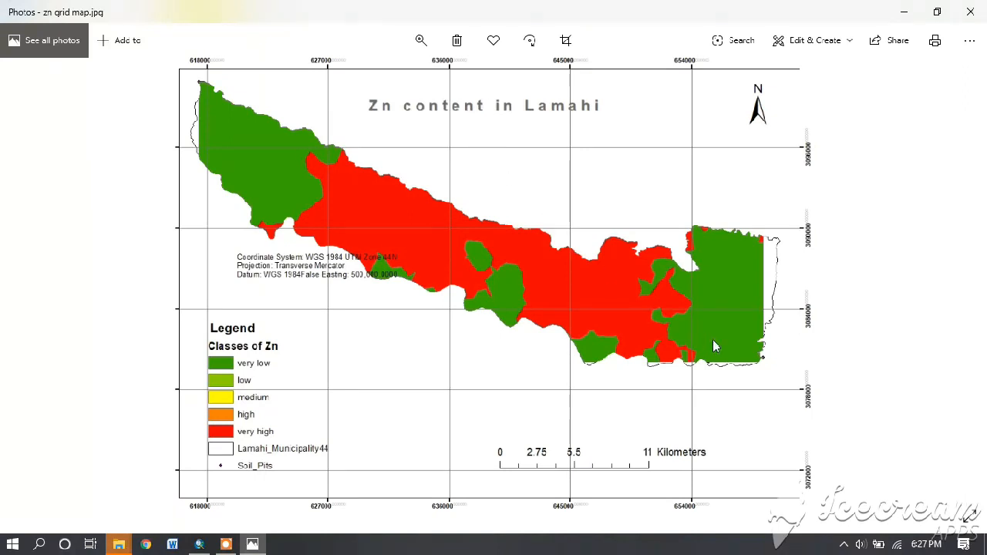
pyautogui.moveTo(864, 244)
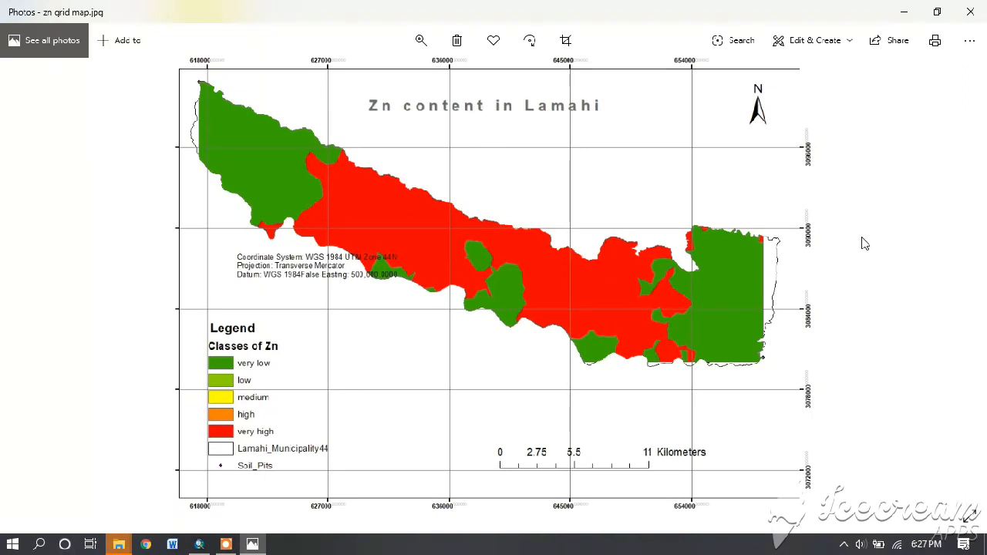